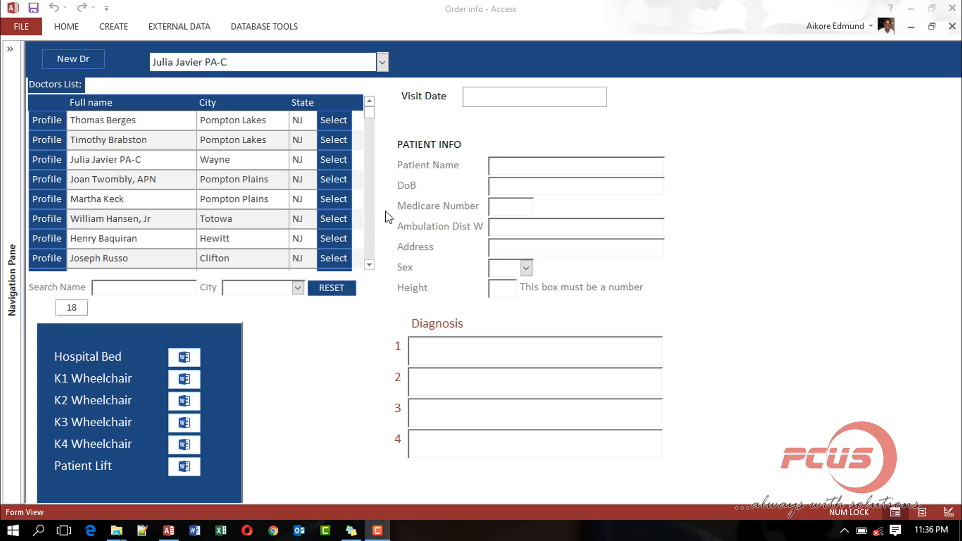
mouse_move(217, 288)
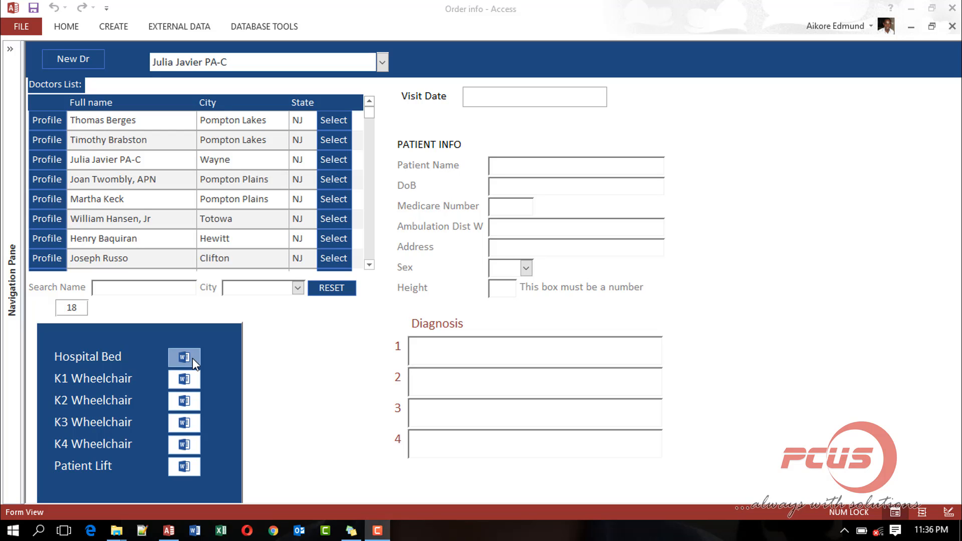
mouse_move(116, 530)
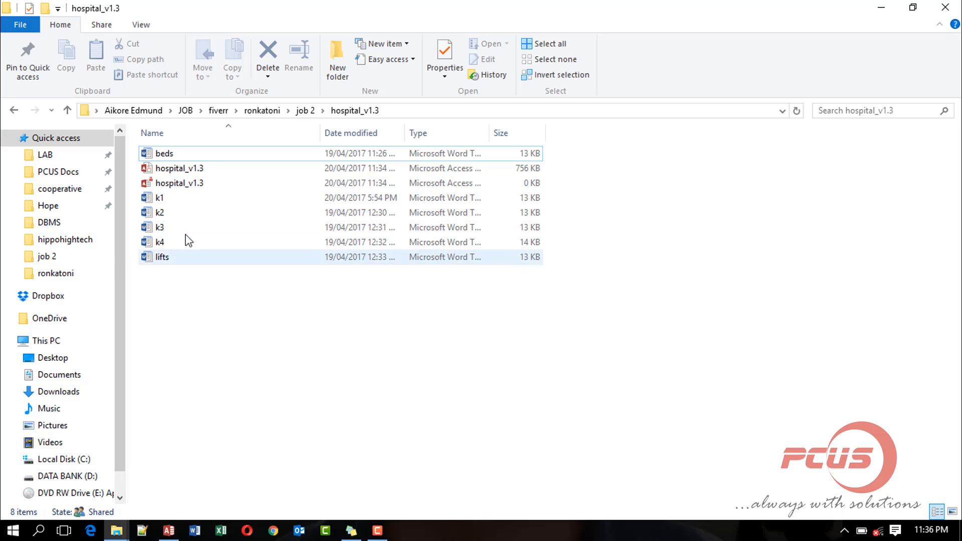
Widen the Type column, return to hospital_v1.3 via ronkatoni, and open the k2 template in Word.
click(164, 153)
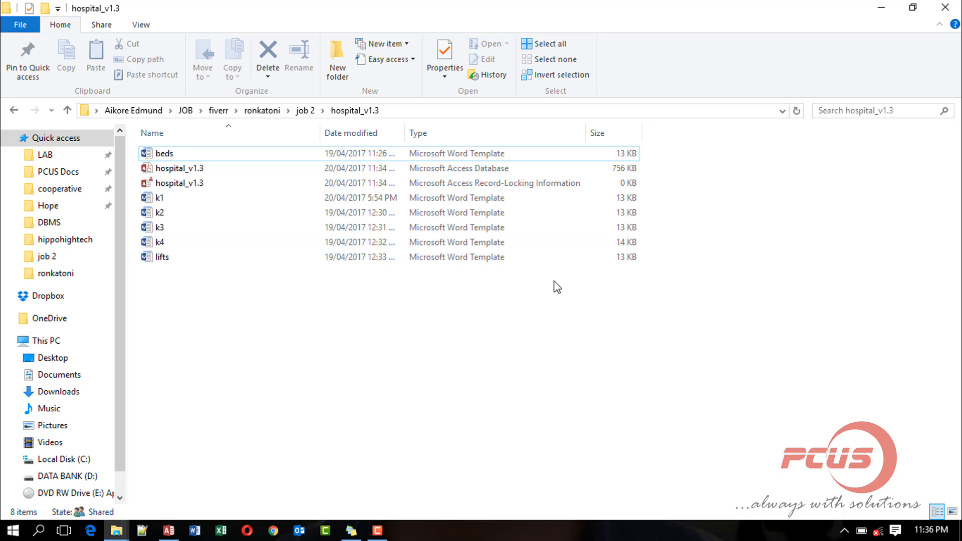
click(163, 256)
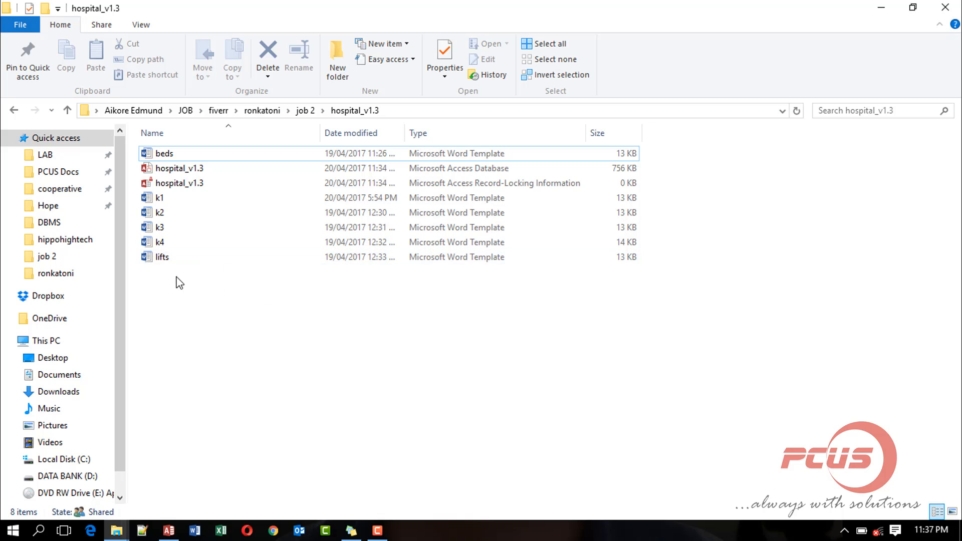
mouse_move(158, 241)
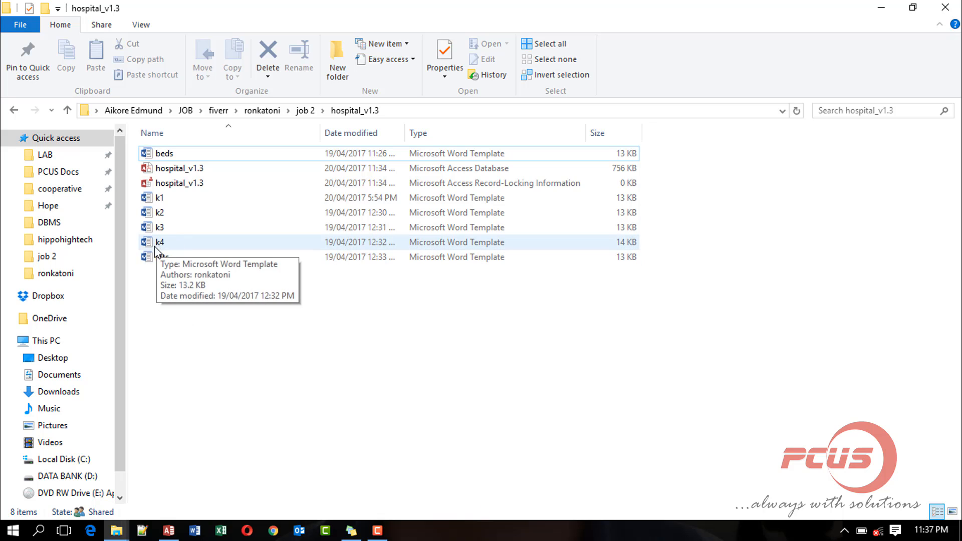
mouse_move(451, 252)
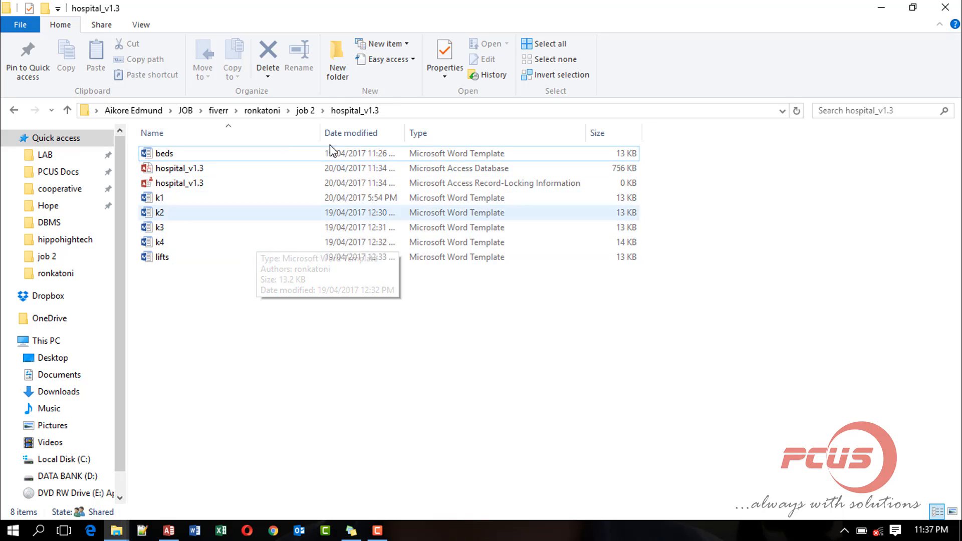
click(264, 110)
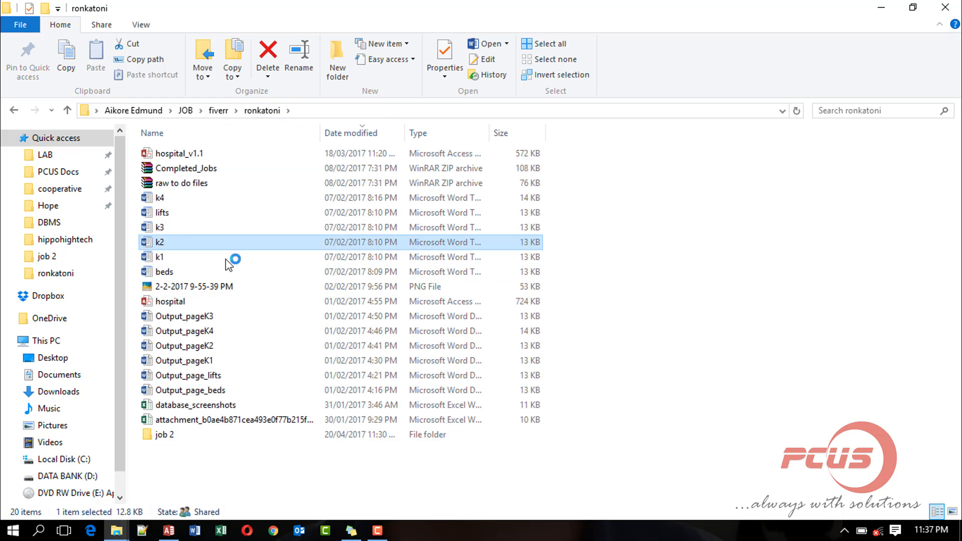
double_click(160, 241)
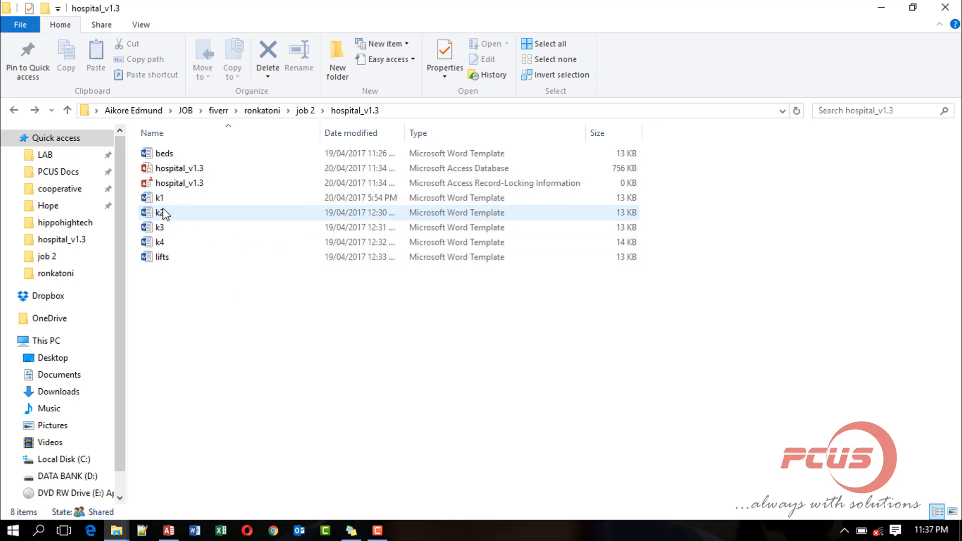
click(159, 213)
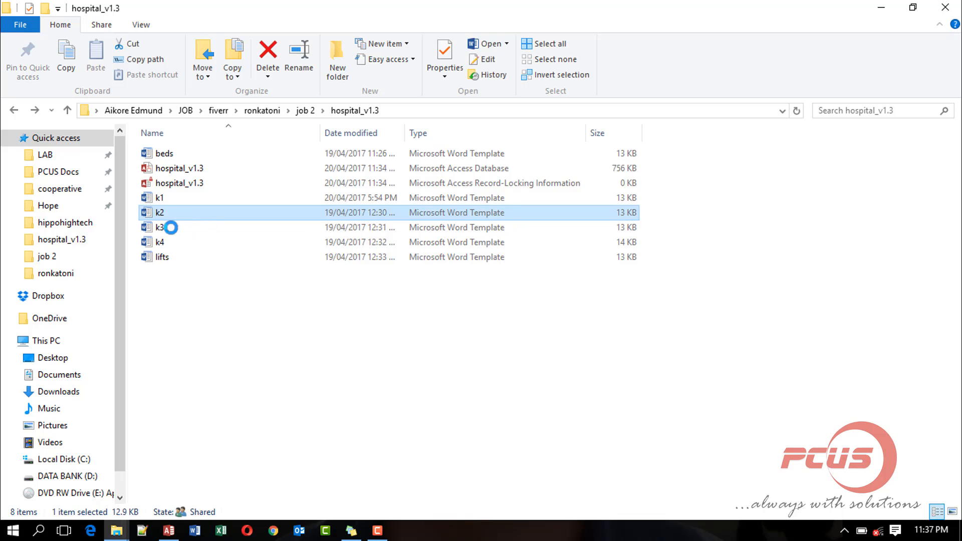
double_click(159, 227)
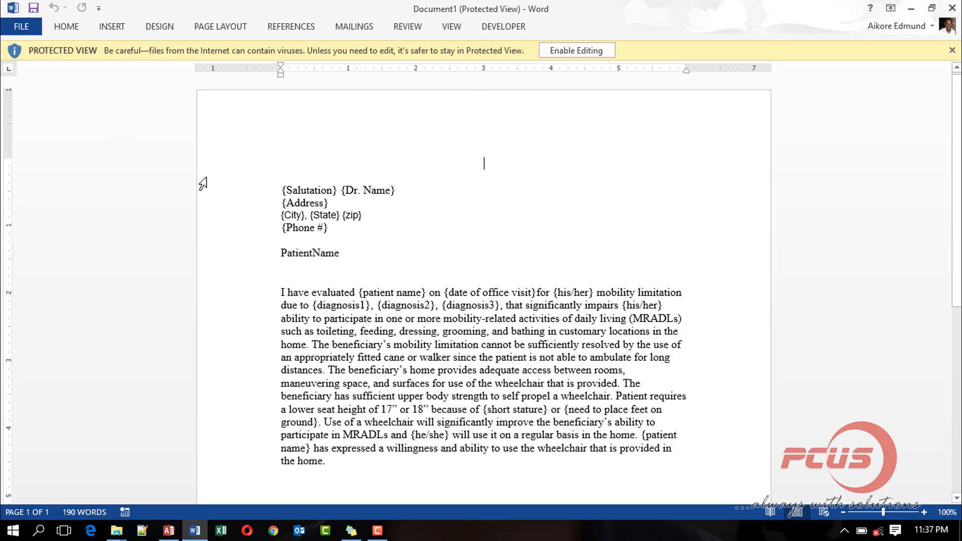
mouse_move(241, 259)
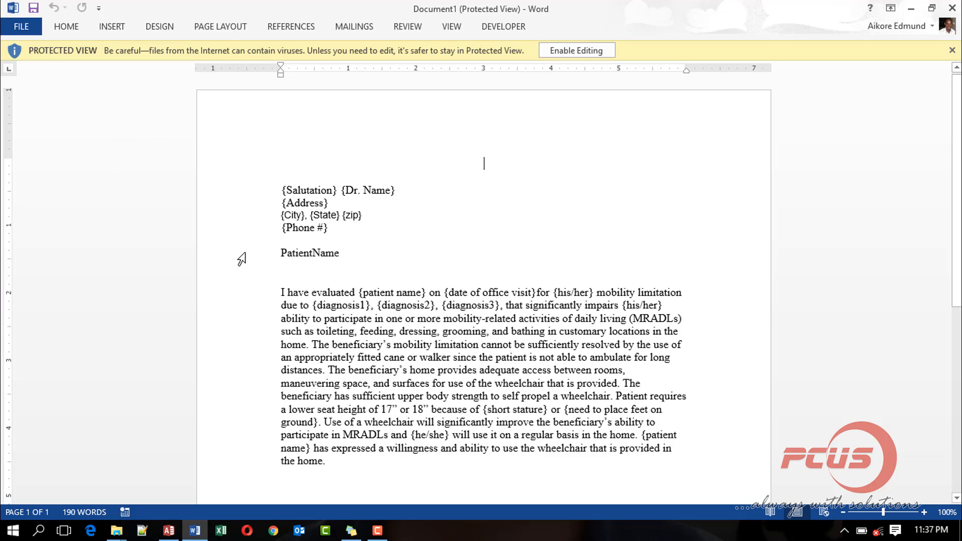
mouse_move(309, 233)
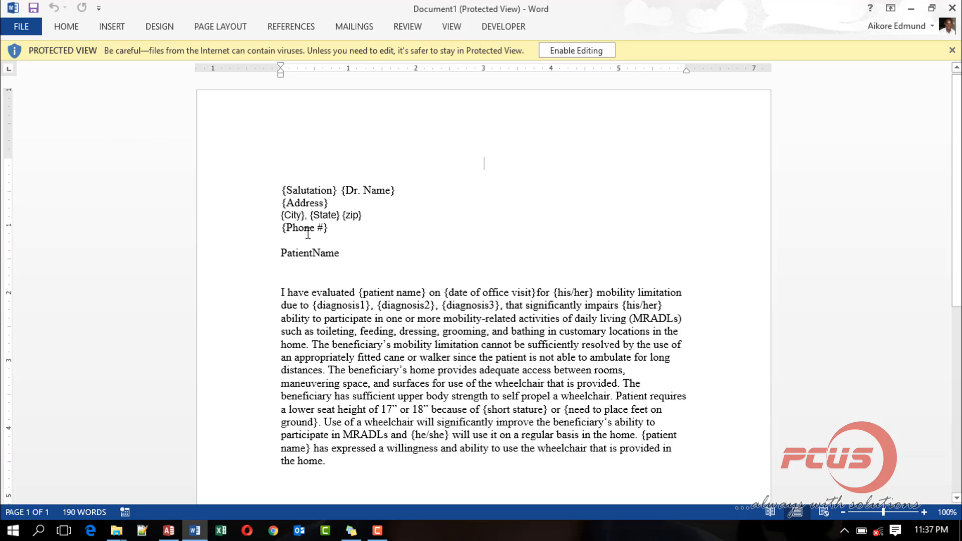
Inspect the {Phone #} placeholder in the Protected View letter, then close Word.
double_click(304, 227)
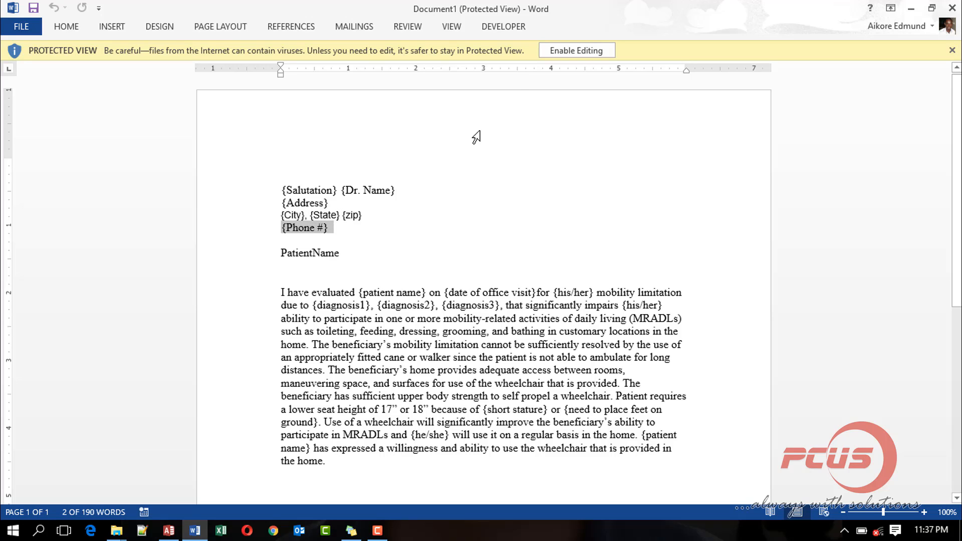
mouse_move(245, 131)
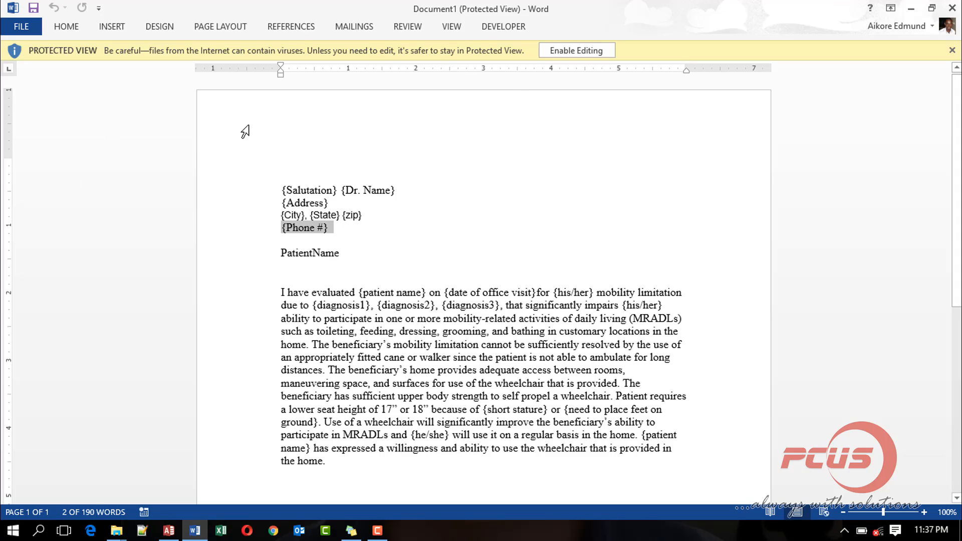
mouse_move(318, 240)
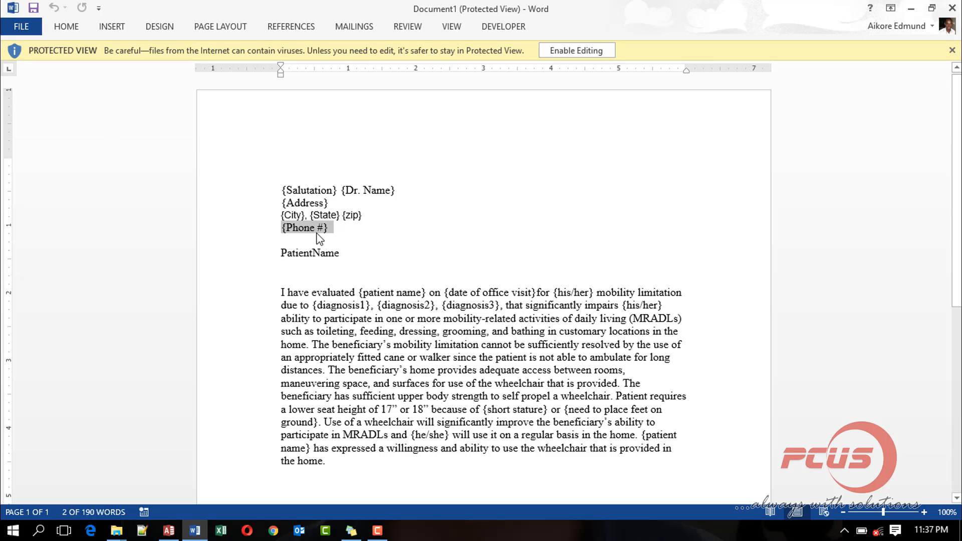
mouse_move(324, 238)
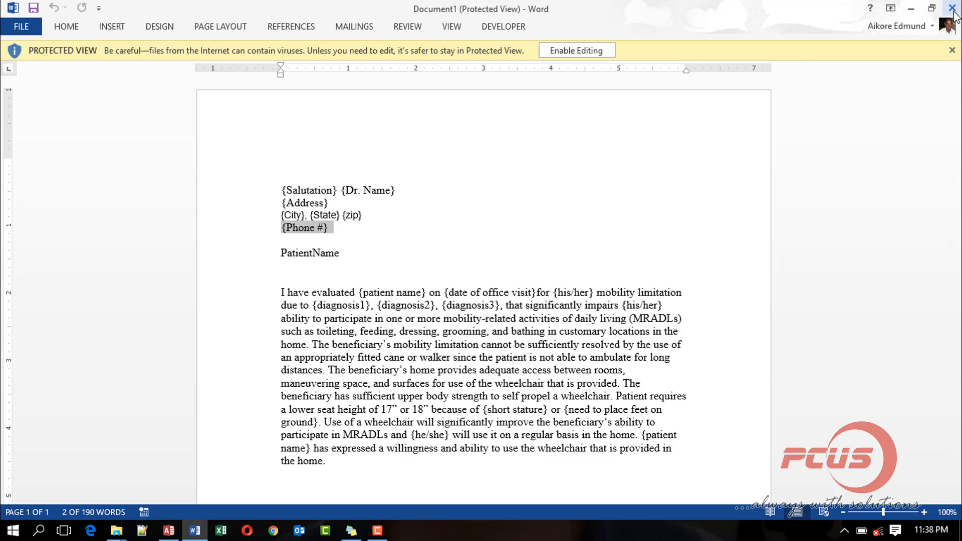
click(953, 9)
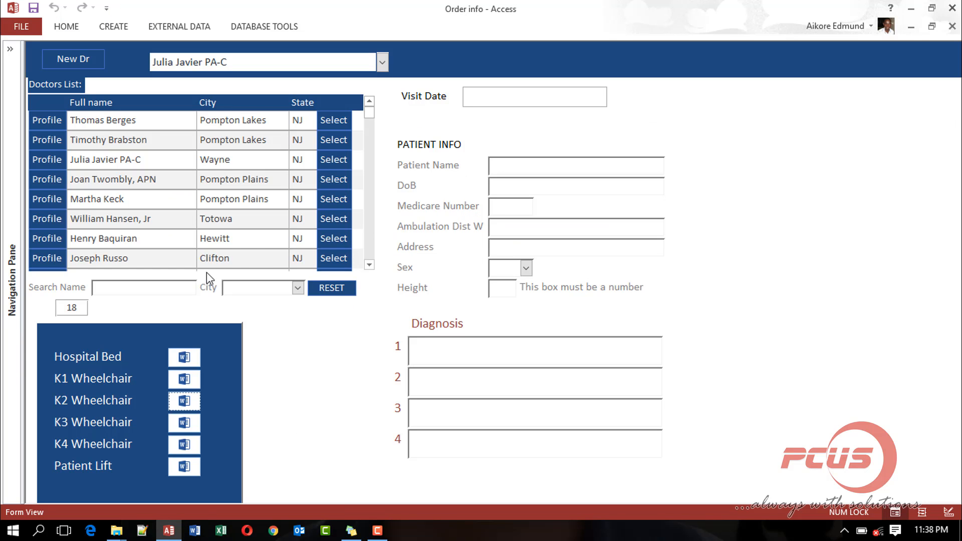
Fill in Eddie's visit details and diagnoses, then search the doctors list for 'jose'.
click(334, 178)
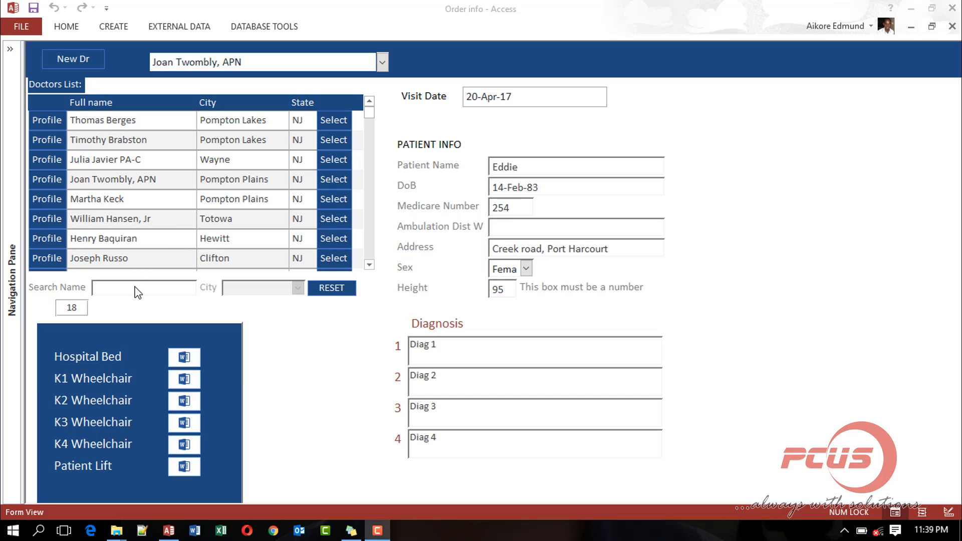
click(143, 287)
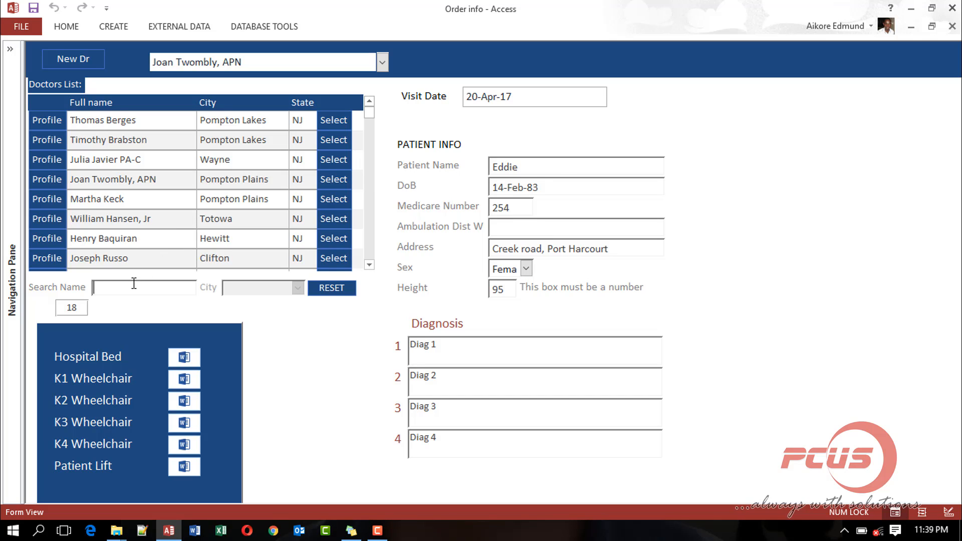
text(jose)
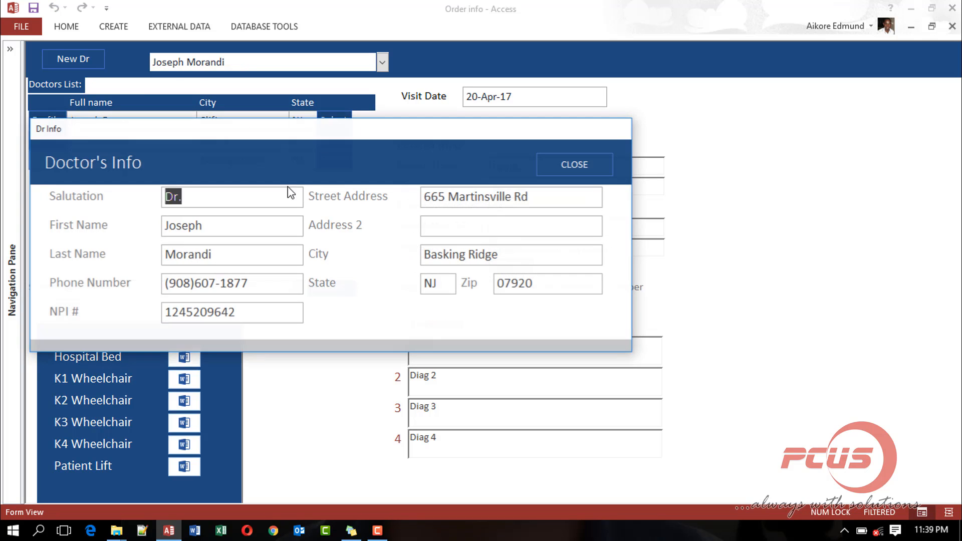
mouse_move(617, 146)
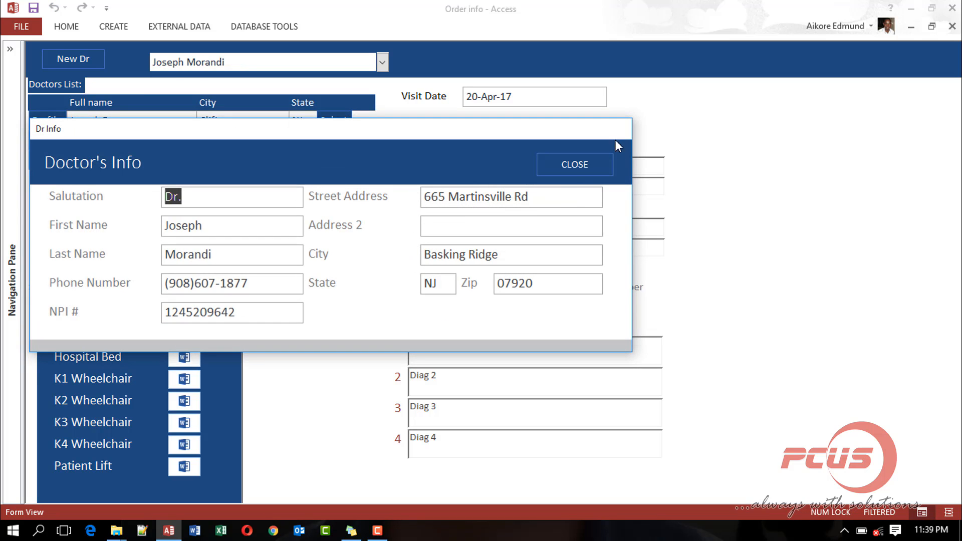
click(511, 225)
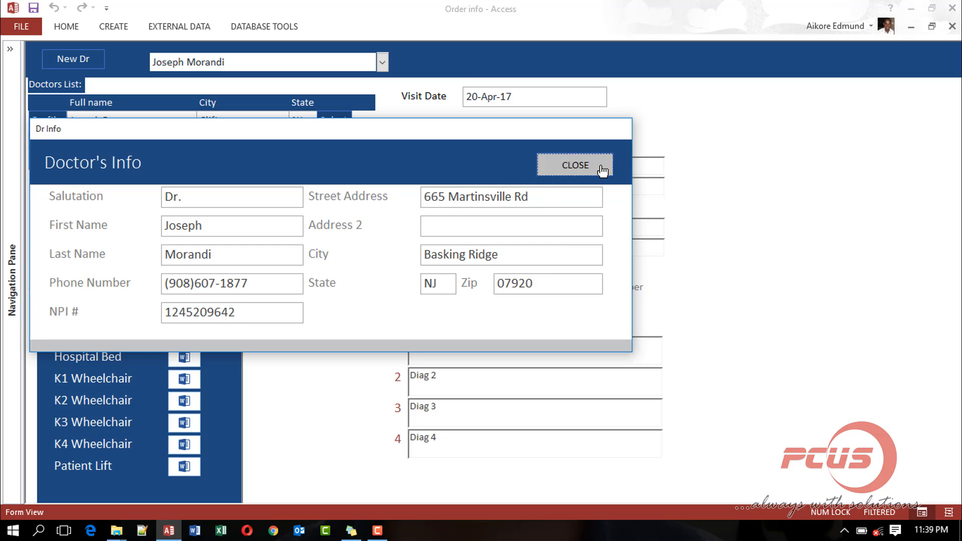
click(574, 165)
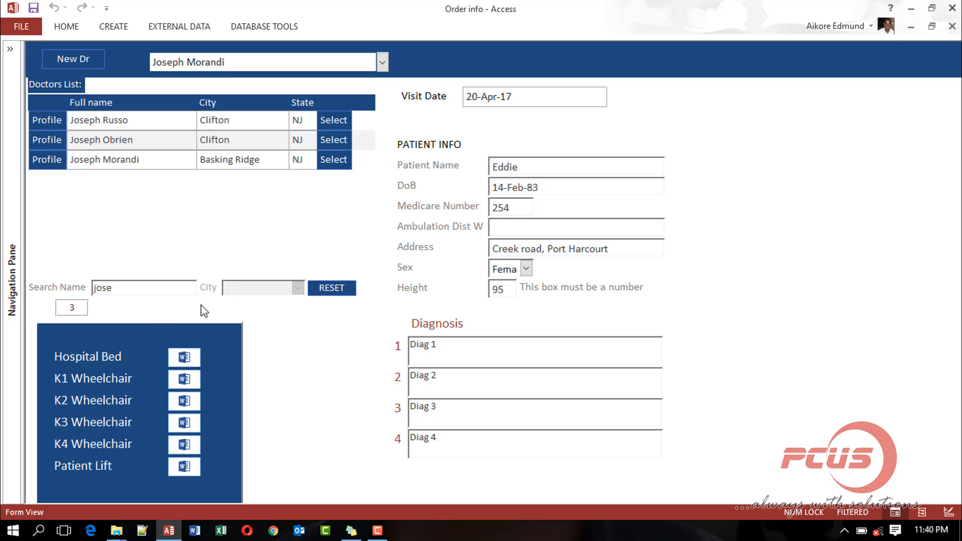
Run the K2 Wheelchair Word mail merge from the order form.
click(126, 287)
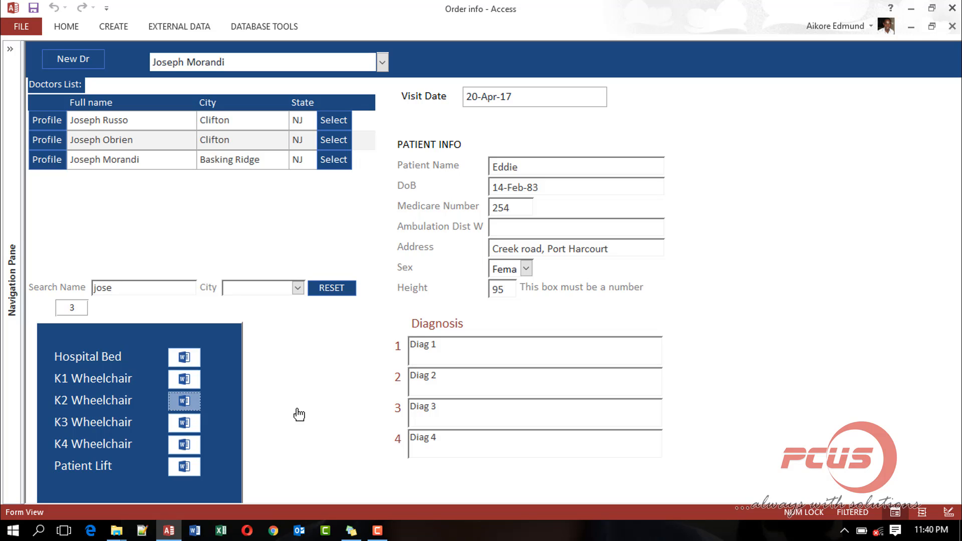
mouse_move(317, 409)
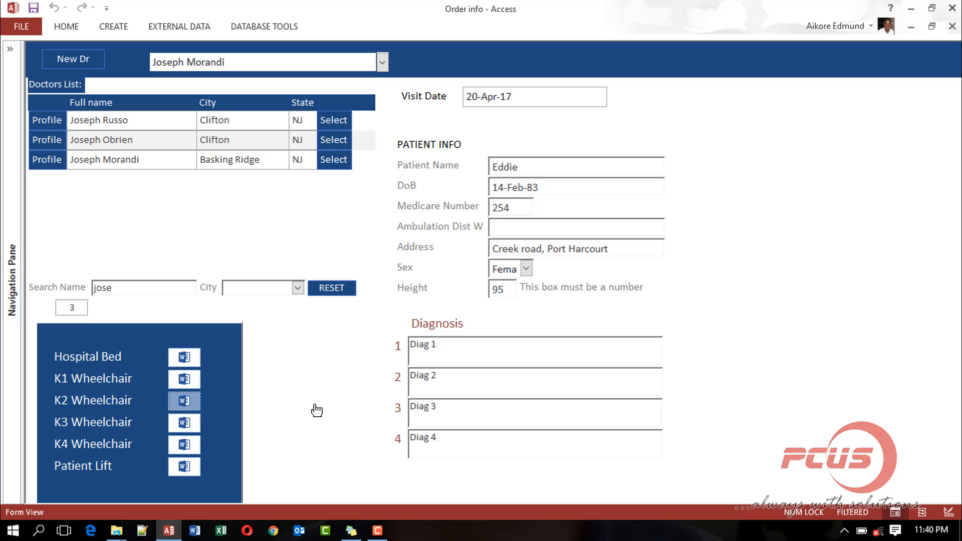
click(184, 401)
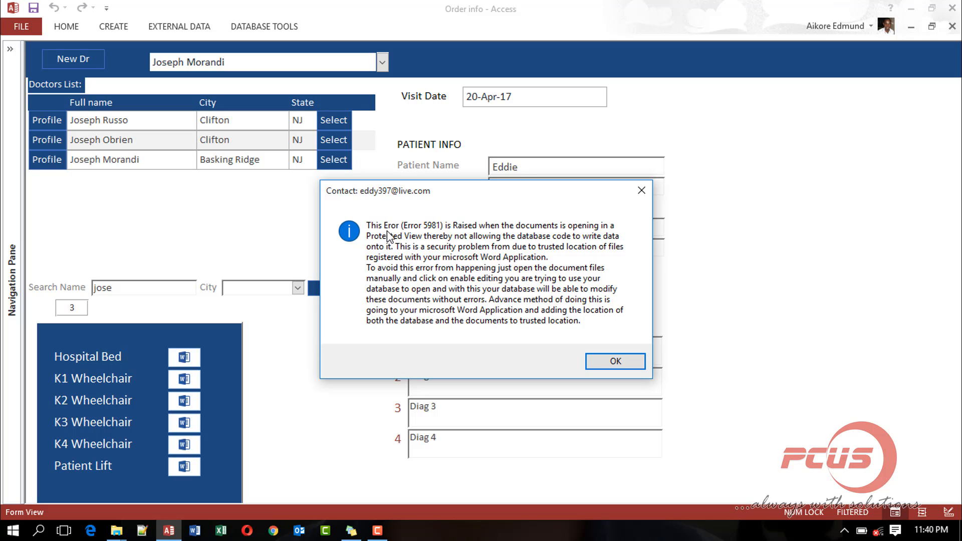
mouse_move(438, 219)
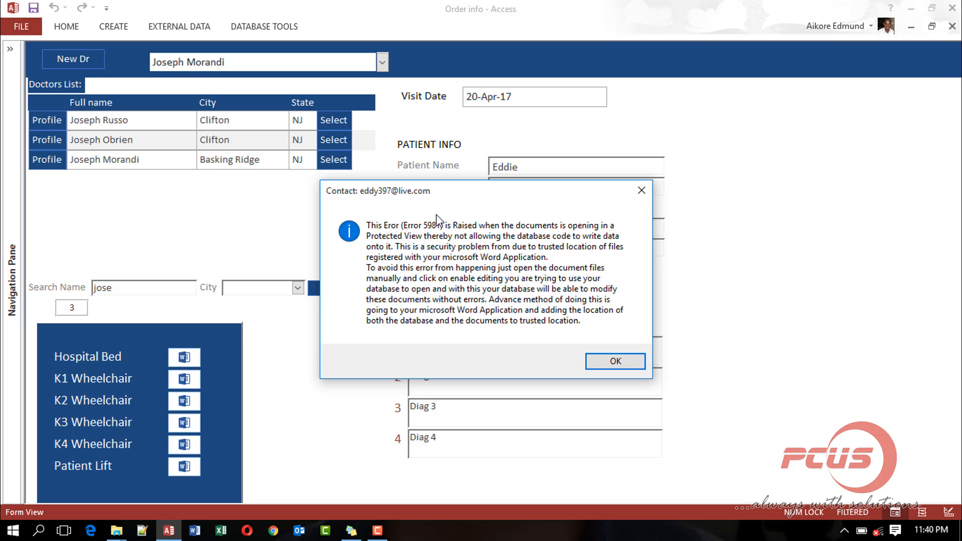
mouse_move(459, 229)
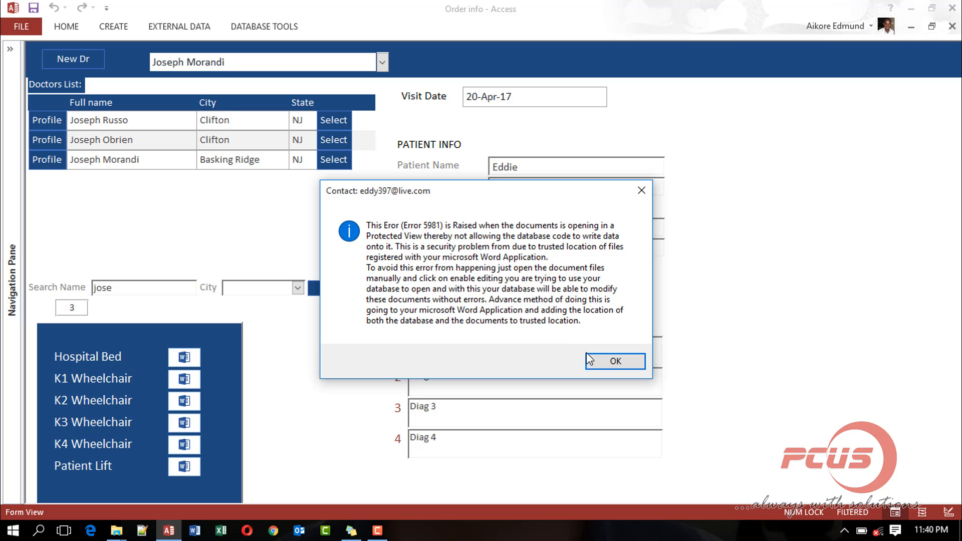
Dismiss the Error 5981 Protected View message with OK.
click(614, 360)
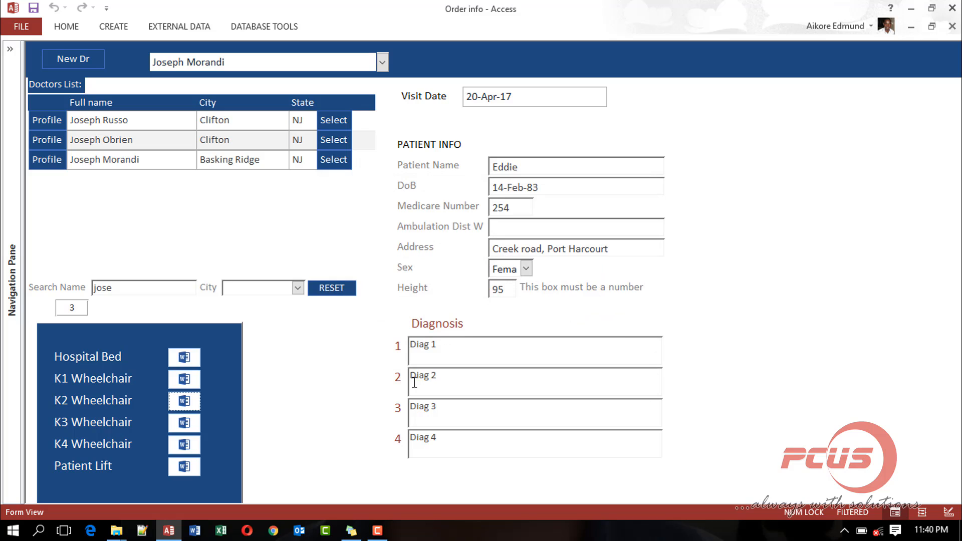
mouse_move(349, 341)
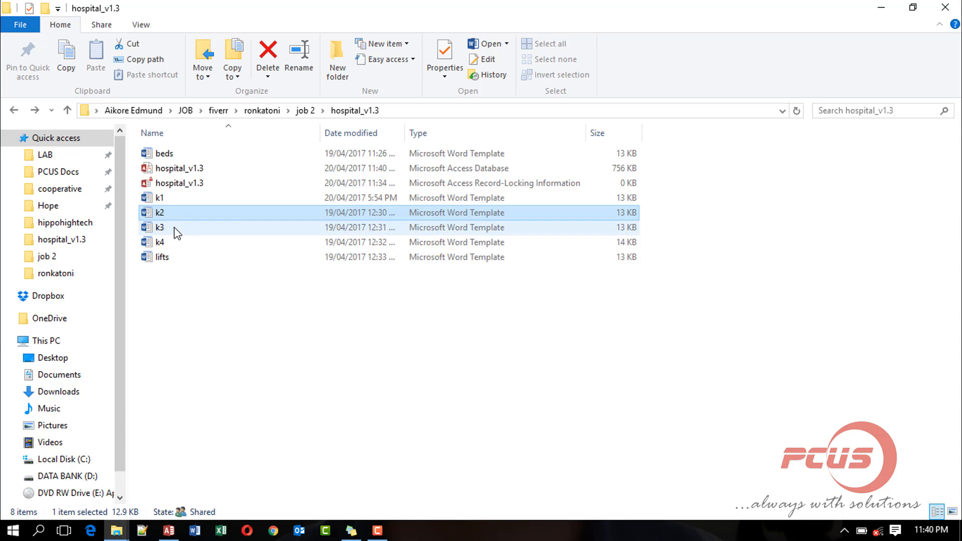
mouse_move(169, 216)
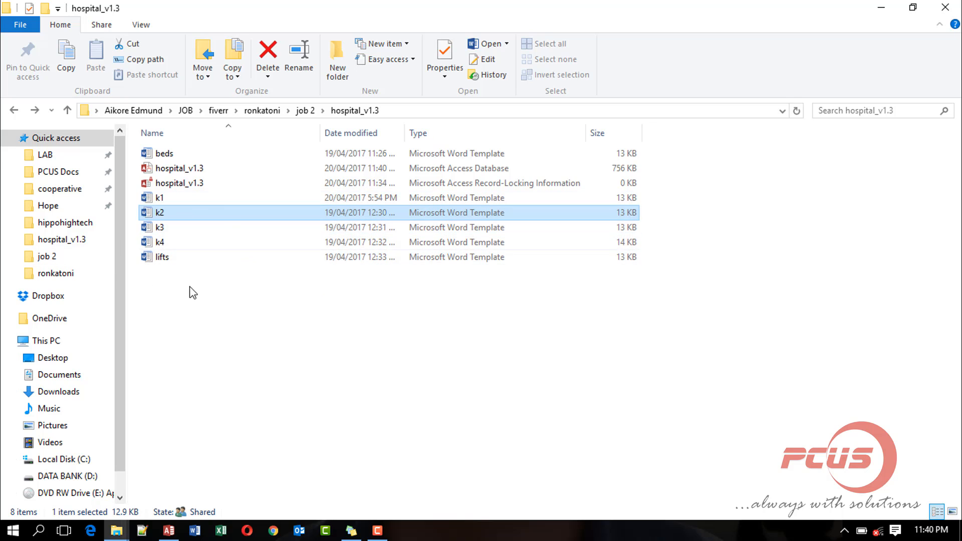
mouse_move(166, 229)
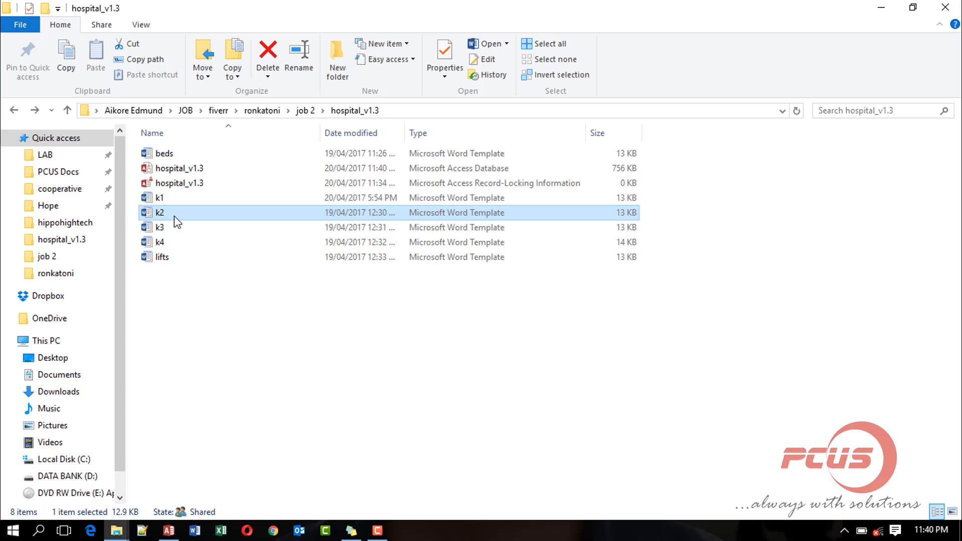
Open the k2 template from hospital_v1.3 in Word.
double_click(161, 212)
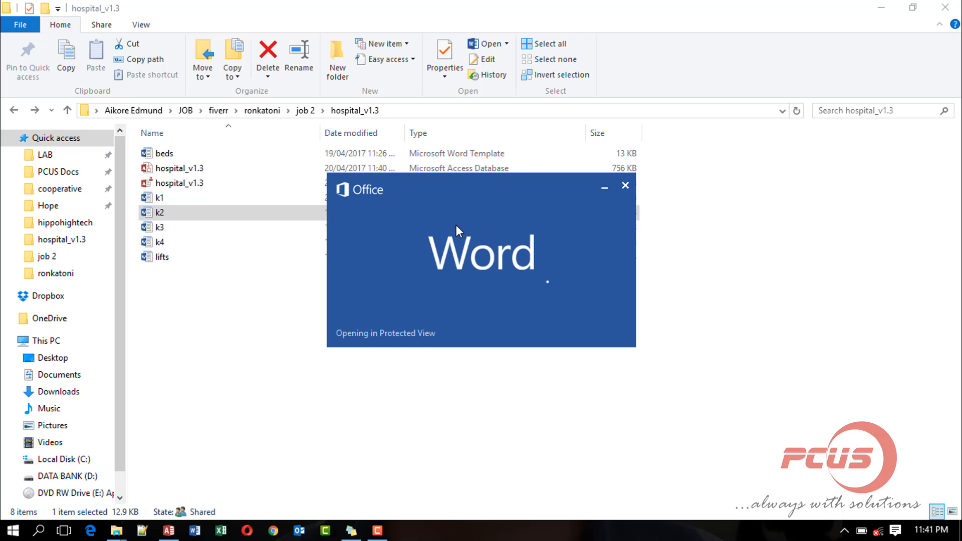
mouse_move(388, 319)
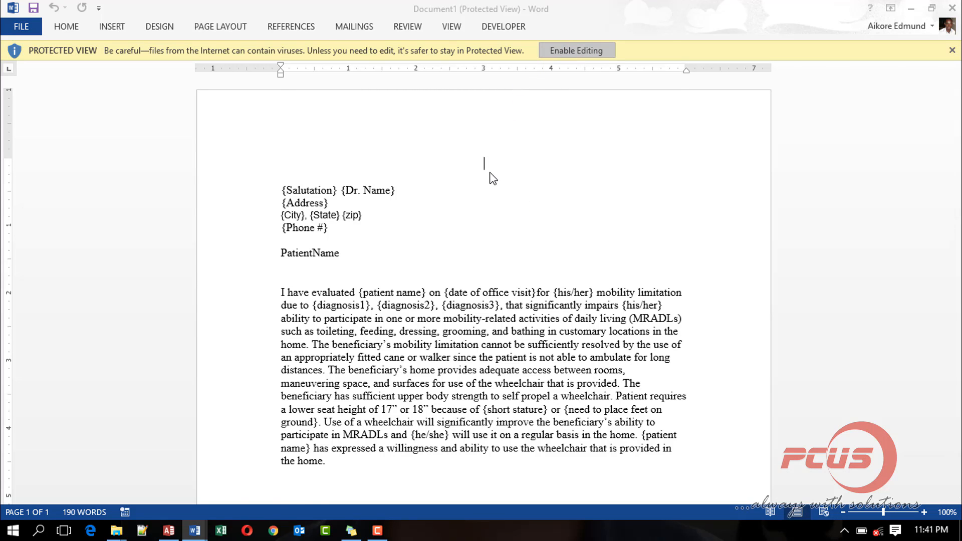
Enable Editing on the k2 wheelchair letter.
click(575, 50)
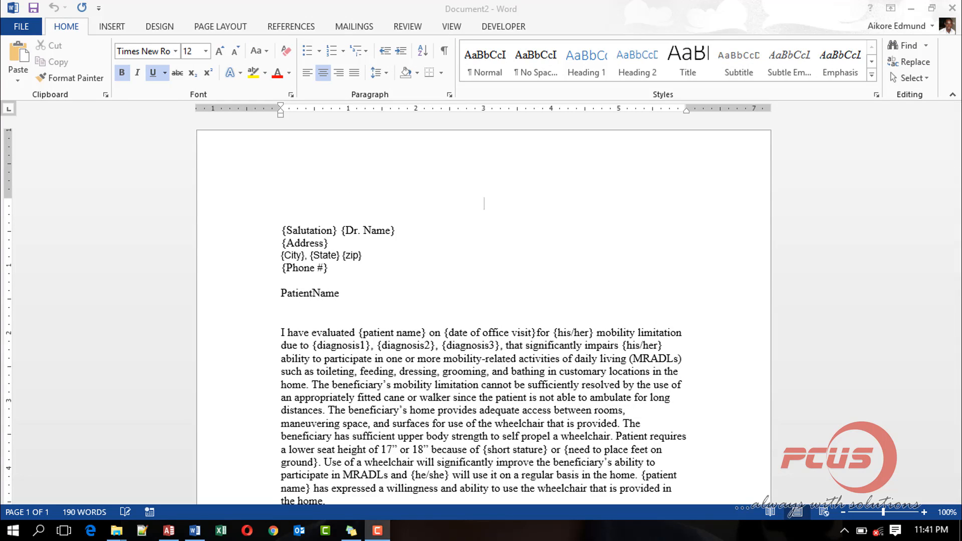
mouse_move(314, 274)
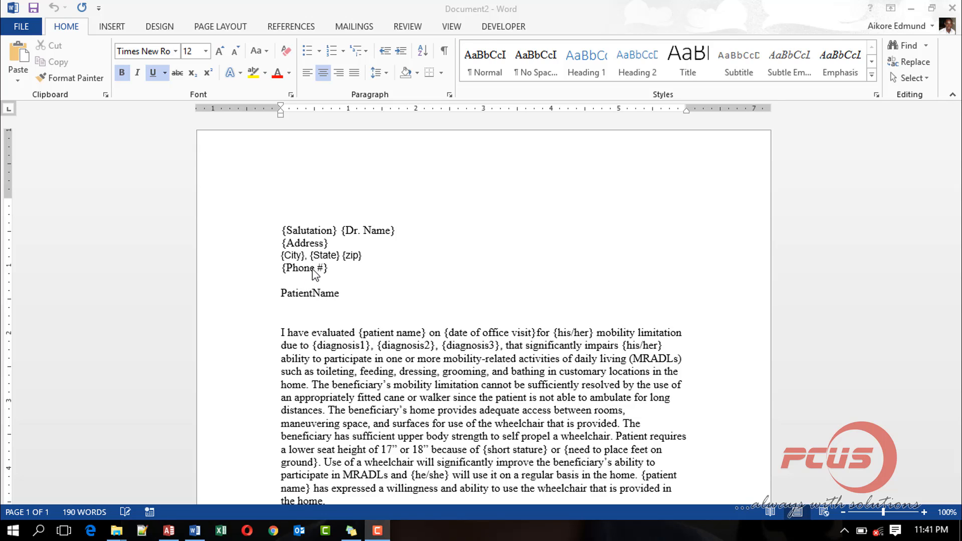
mouse_move(393, 243)
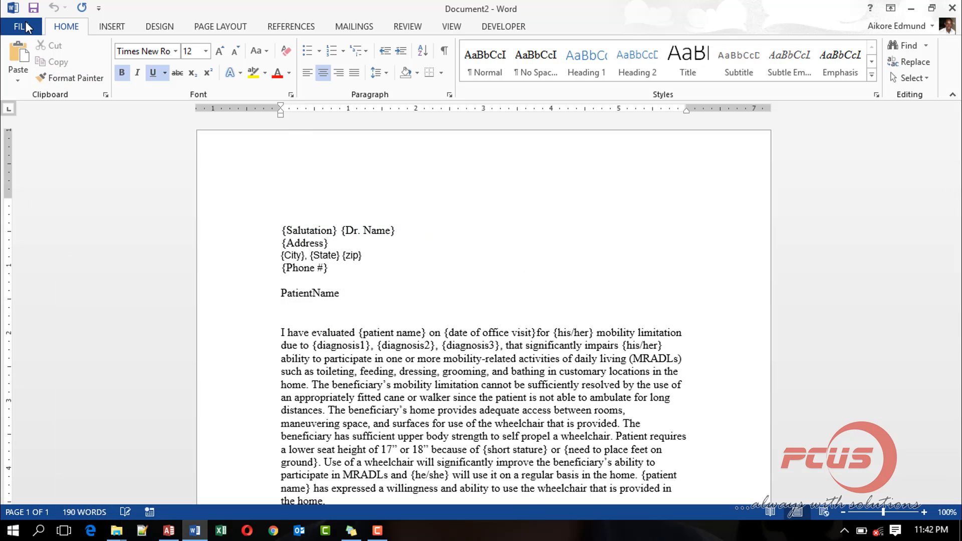
Inspect the User Templates path under Trust Center Trusted Locations, then close the Trust Center.
click(21, 26)
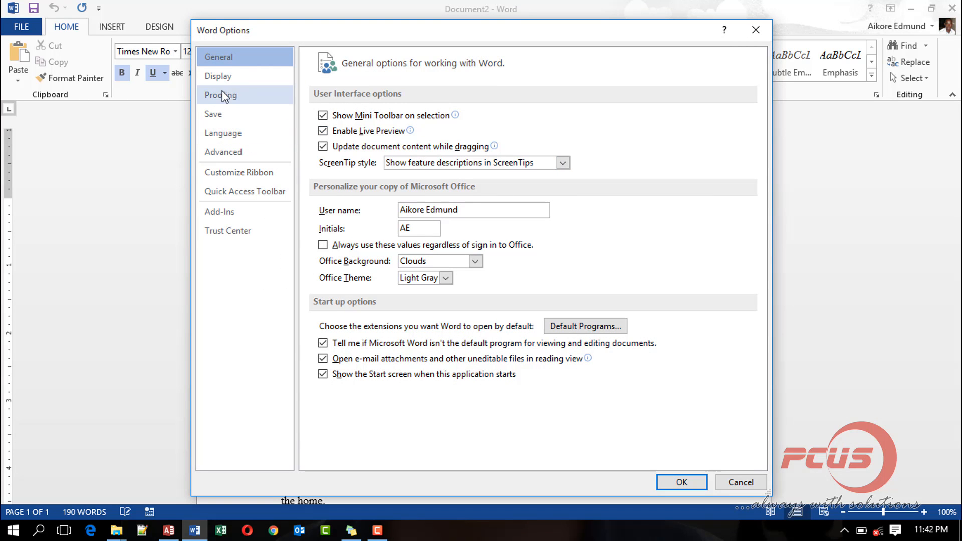
click(228, 231)
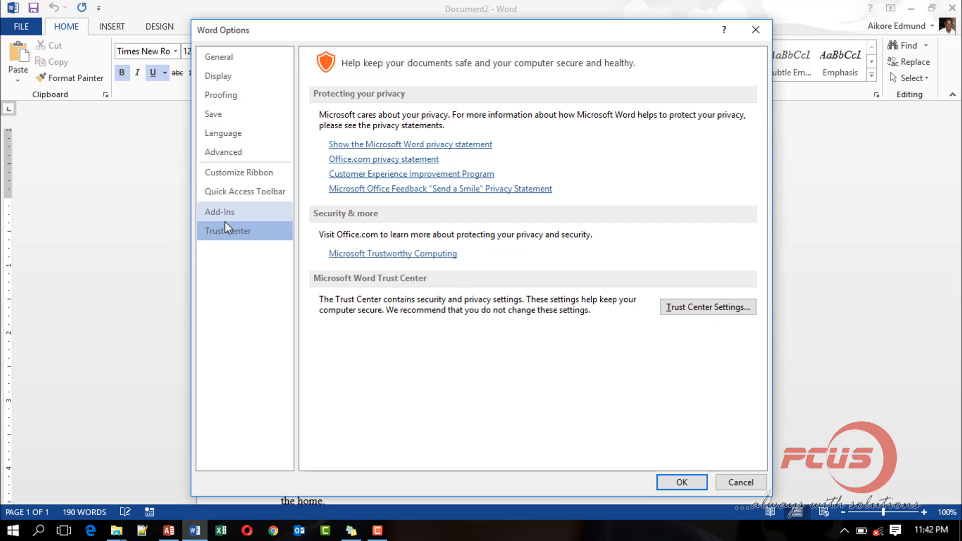
click(707, 307)
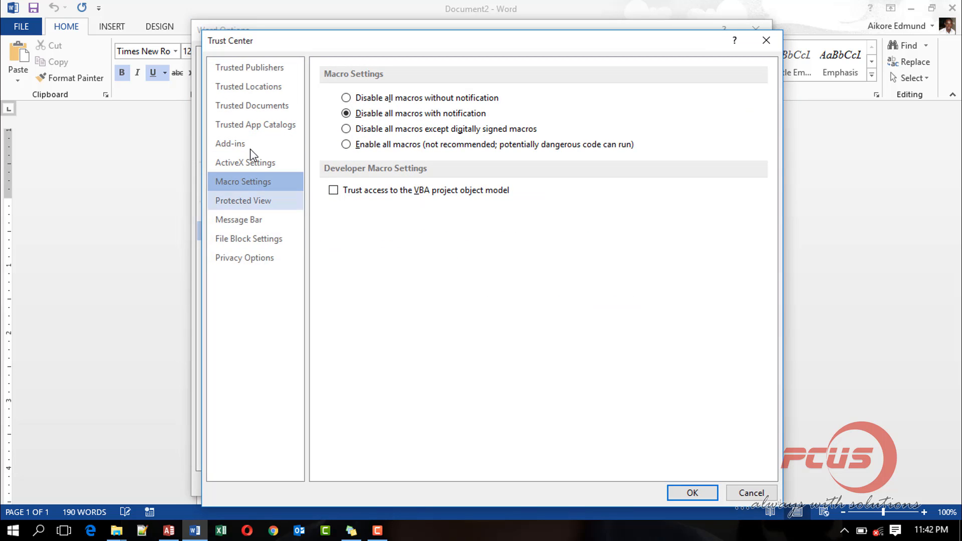
click(249, 86)
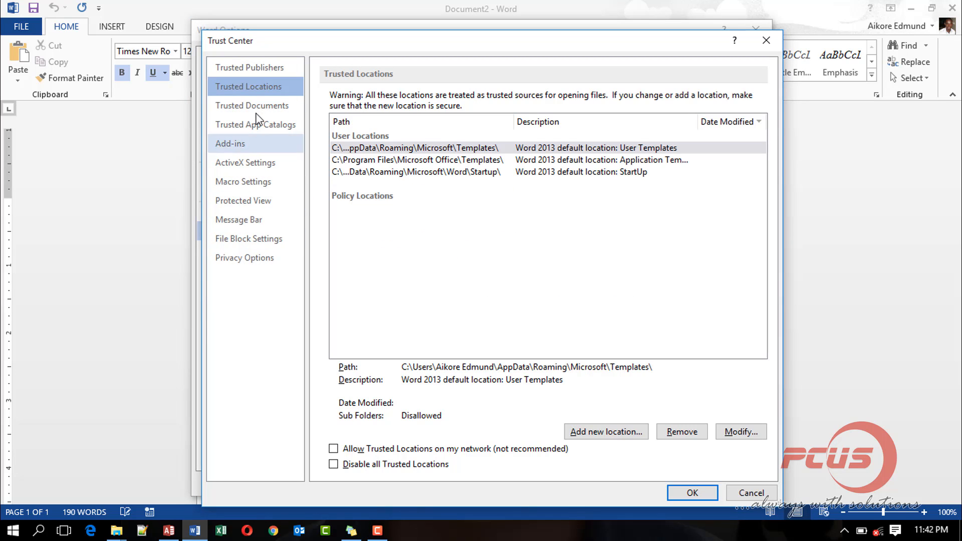
mouse_move(500, 178)
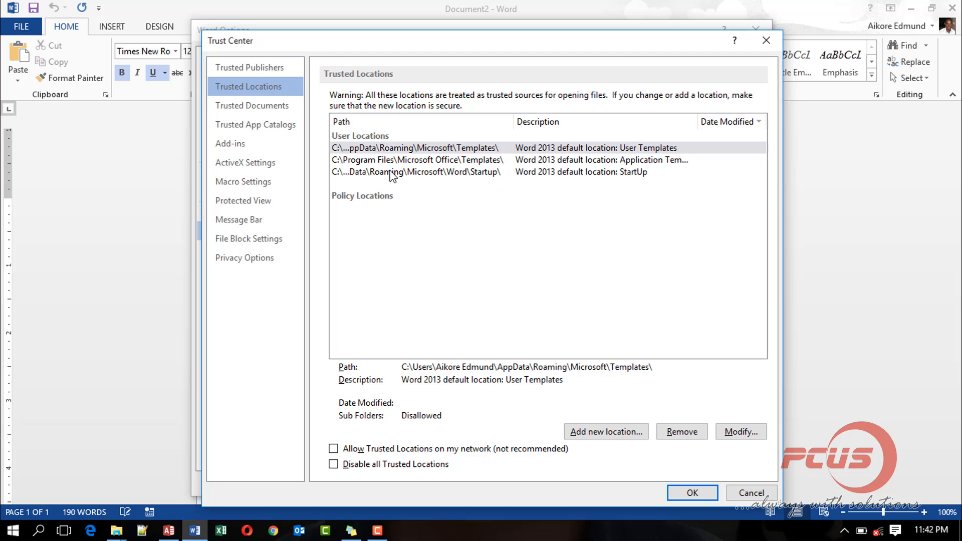
mouse_move(440, 186)
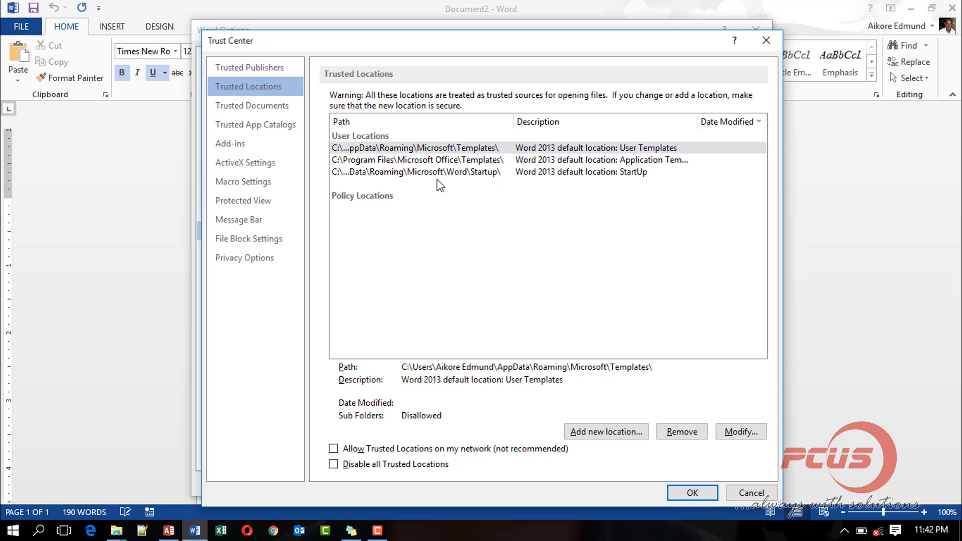
mouse_move(513, 393)
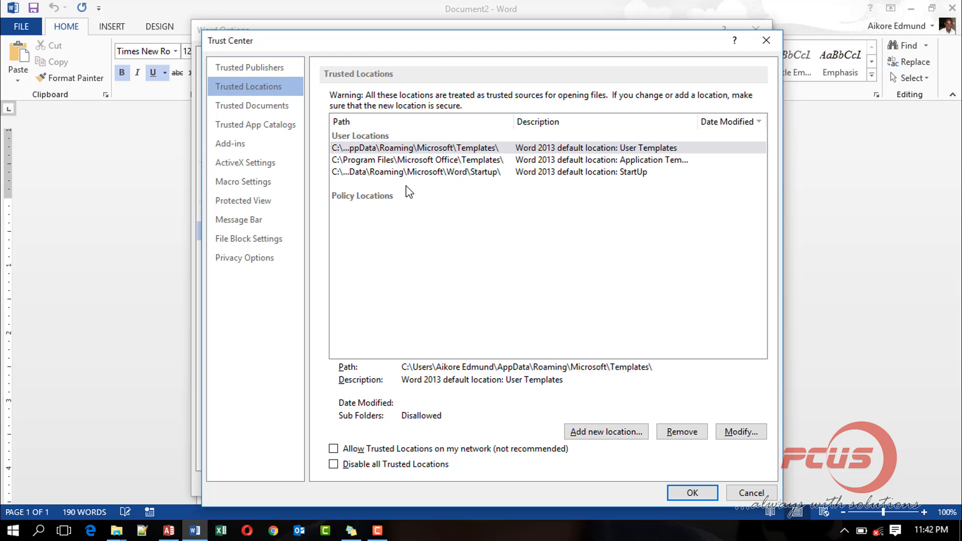
mouse_move(511, 166)
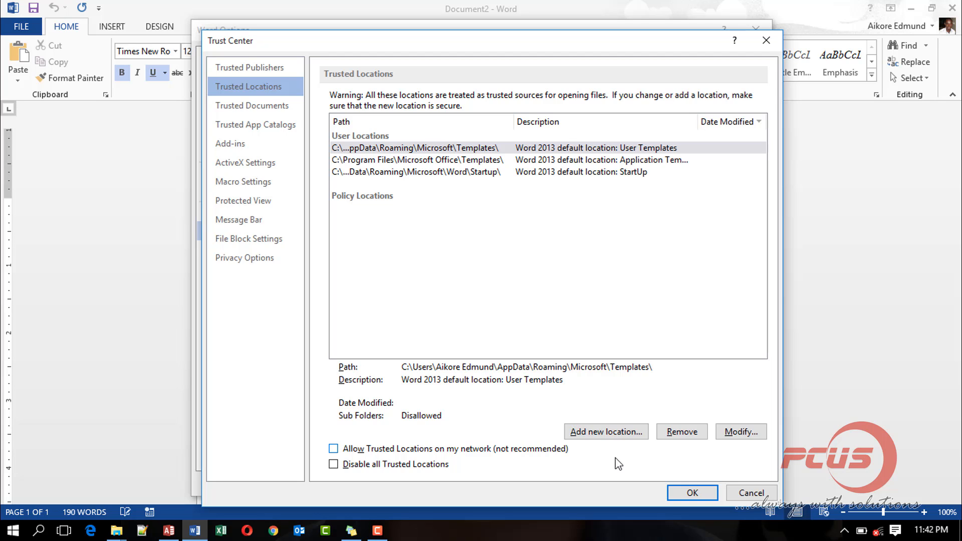
click(740, 431)
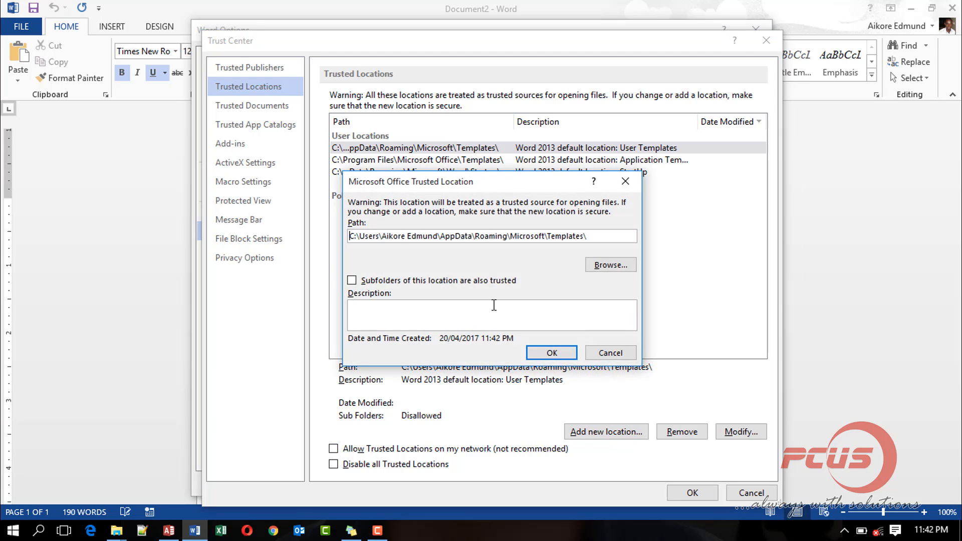
triple_click(491, 236)
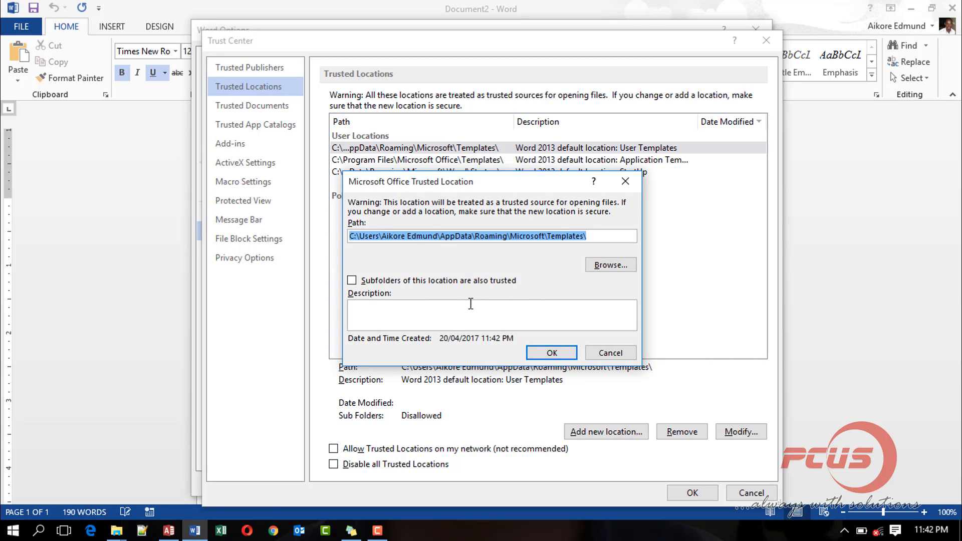
mouse_move(658, 344)
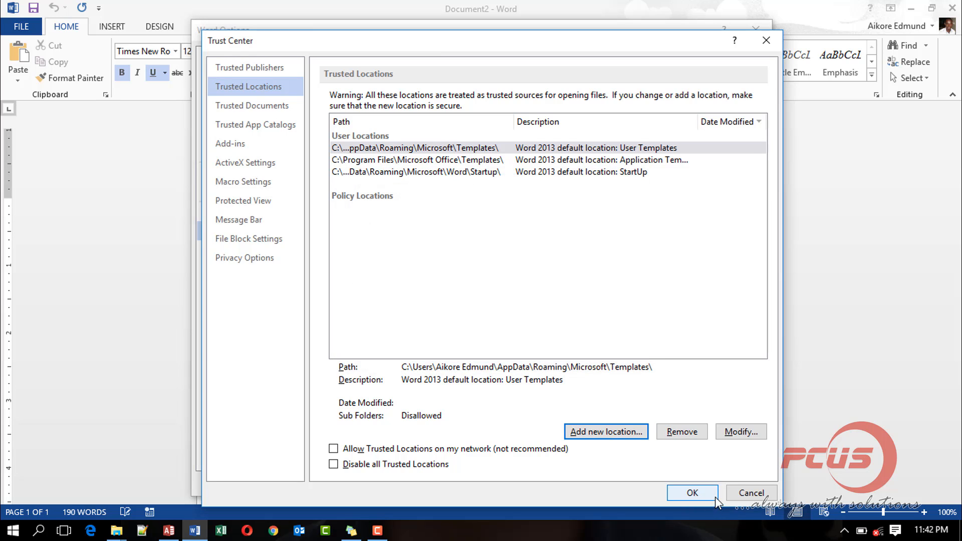
click(692, 492)
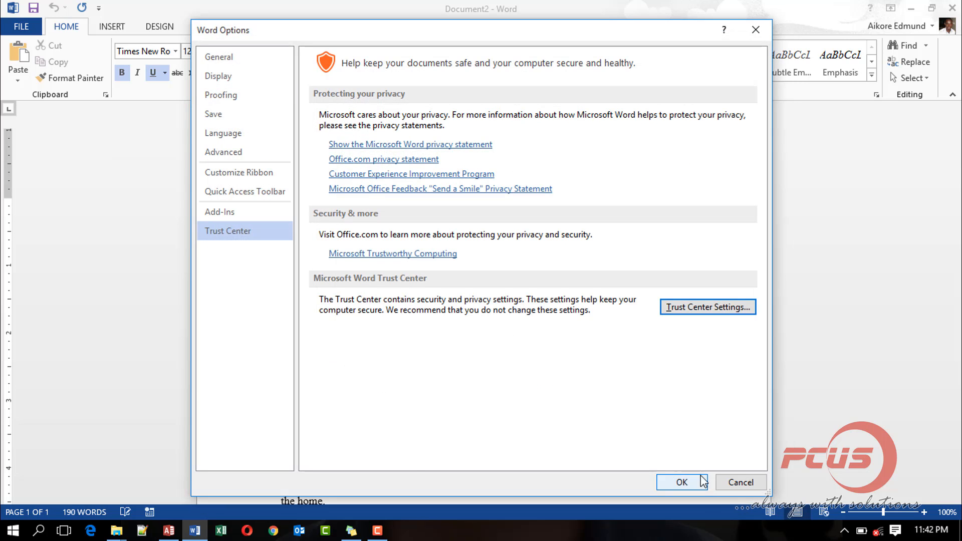
Close Word Options and return to the k2 template in hospital_v1.3.
click(680, 482)
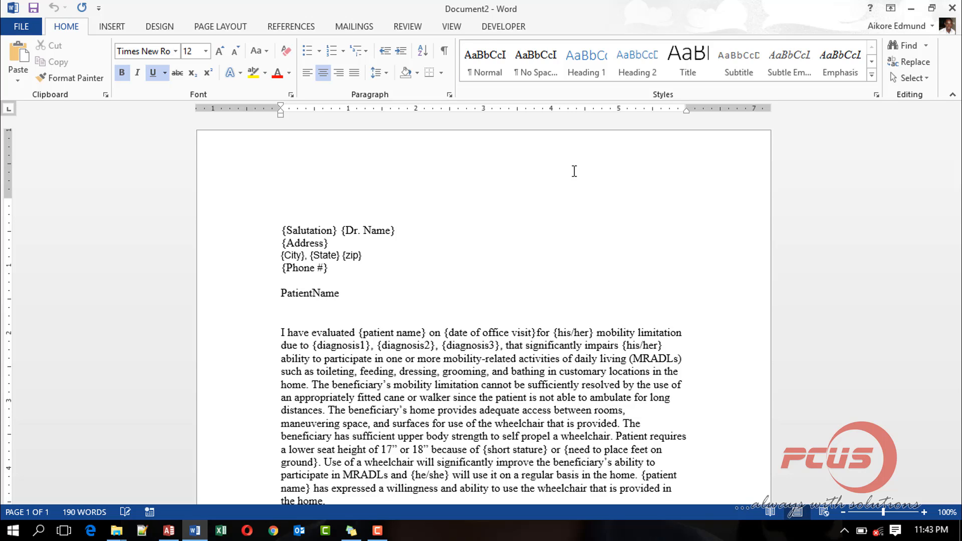
click(483, 204)
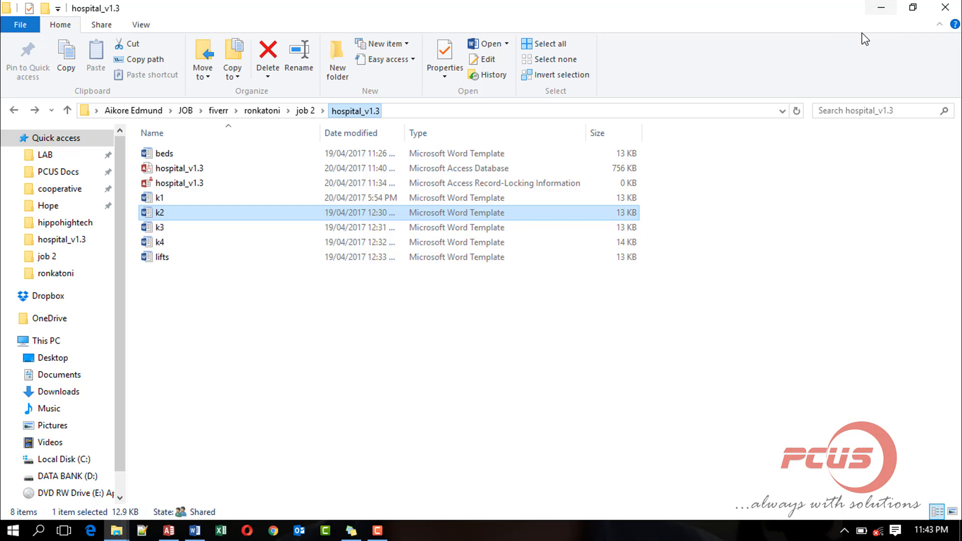
mouse_move(274, 305)
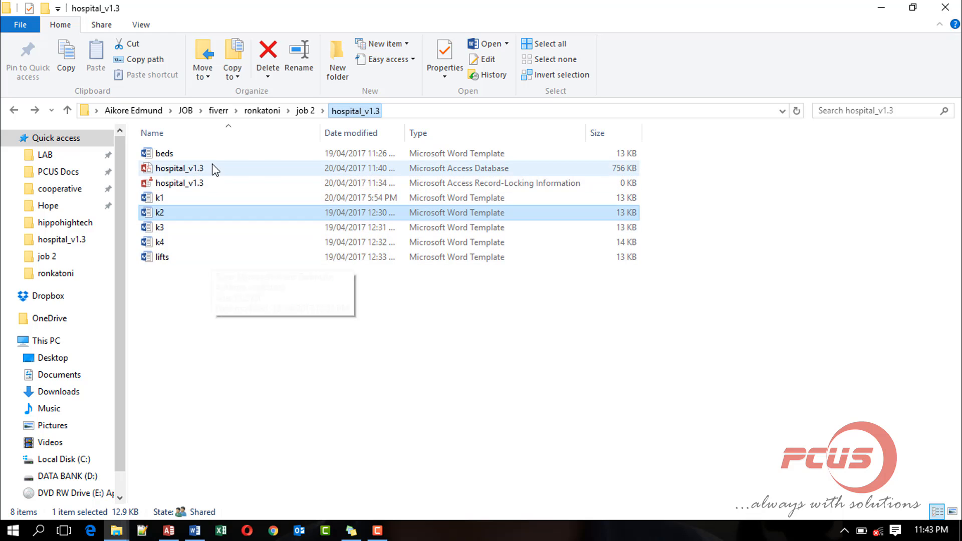
mouse_move(179, 168)
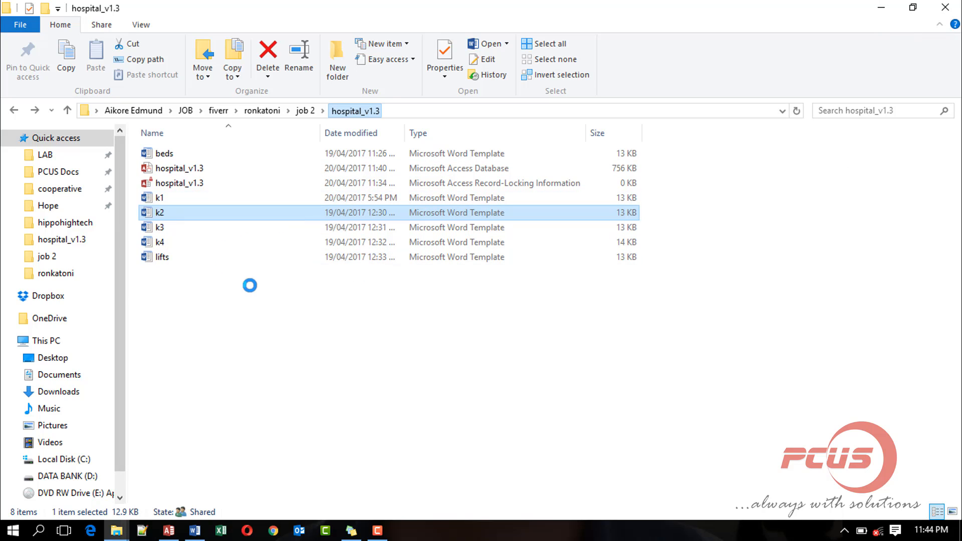
Open the k2 wheelchair template from hospital_v1.3 in Word.
double_click(159, 212)
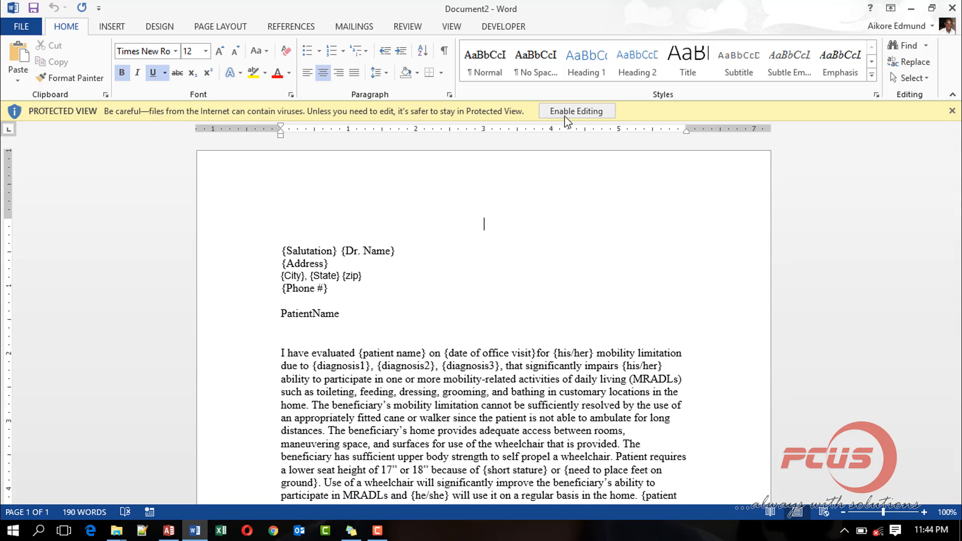
Enable editing on the k2 template, cancel information recovery, and close the document.
click(576, 112)
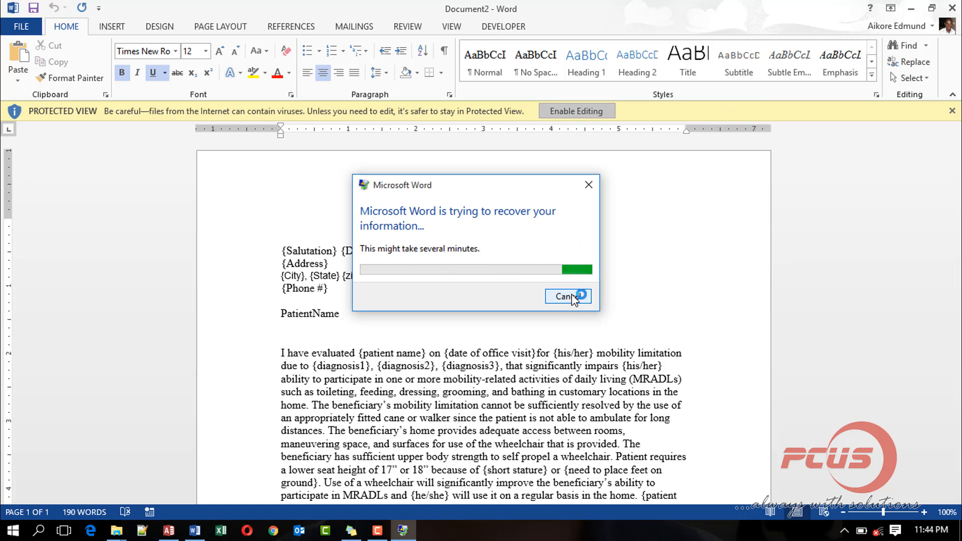
click(565, 296)
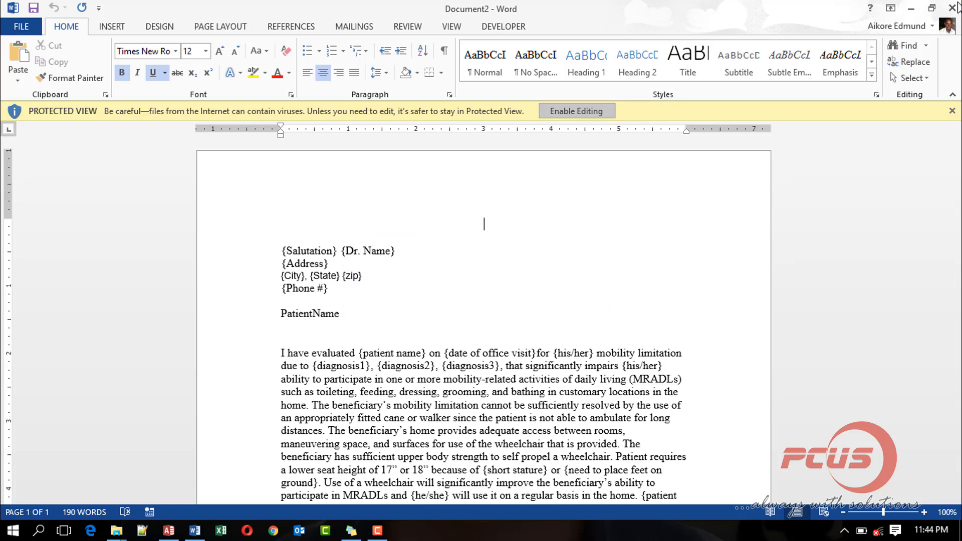
click(952, 8)
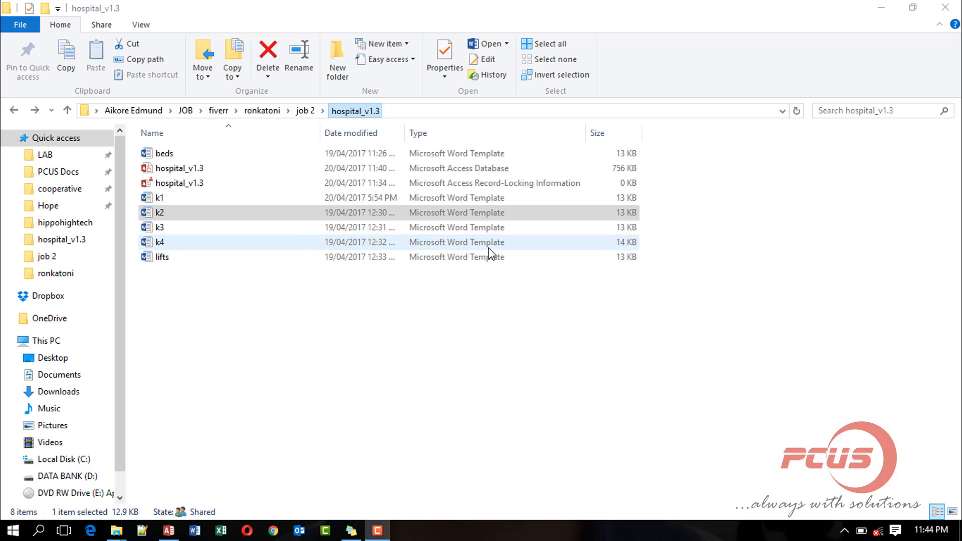
Select k2 in hospital_v1.3 and reopen it.
click(159, 212)
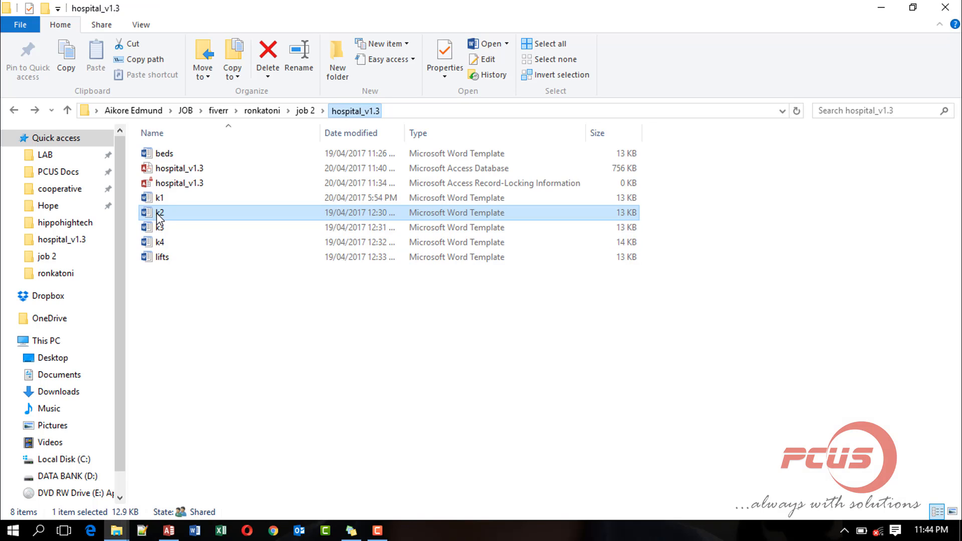
double_click(162, 212)
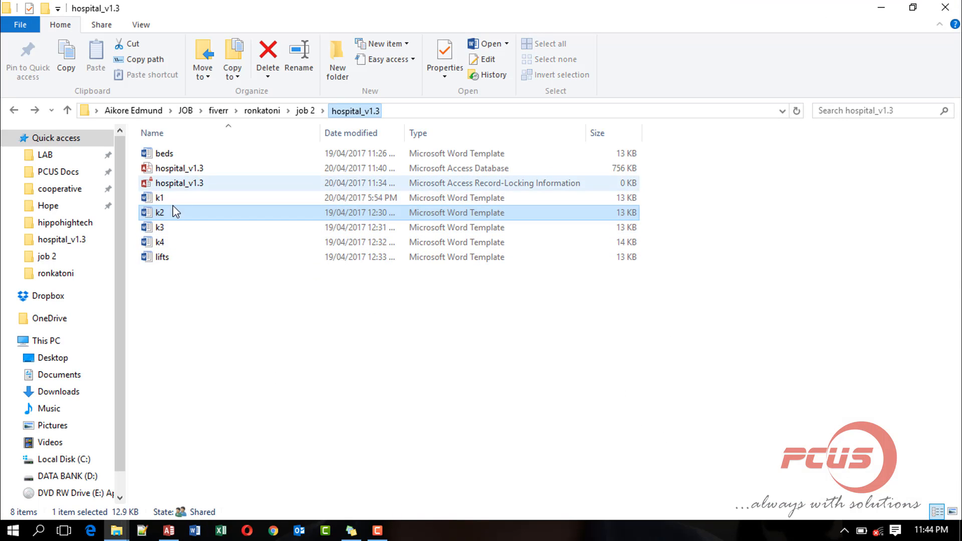
mouse_move(176, 265)
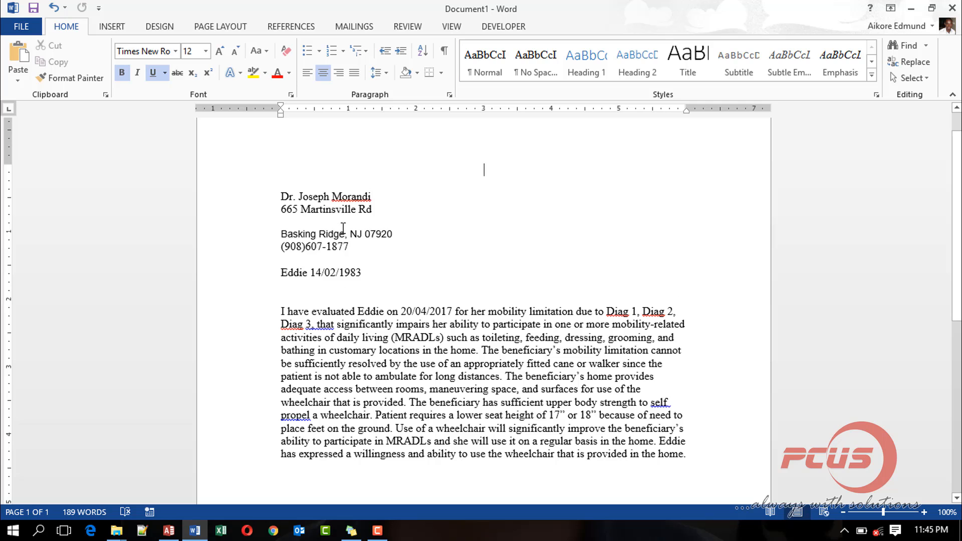
Check the K2 letter shows Eddie's and Dr. Morandi's details, then close without saving.
scroll(down, 3)
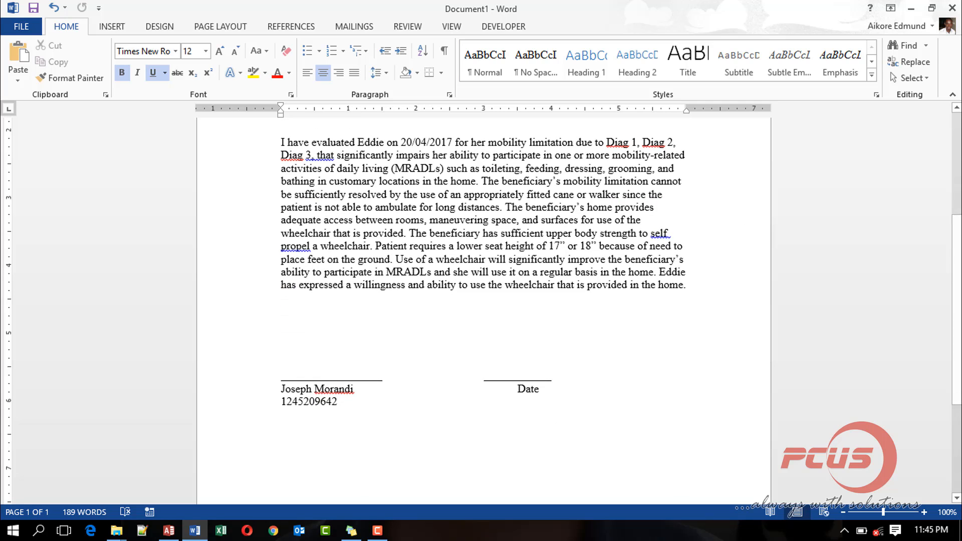
click(952, 8)
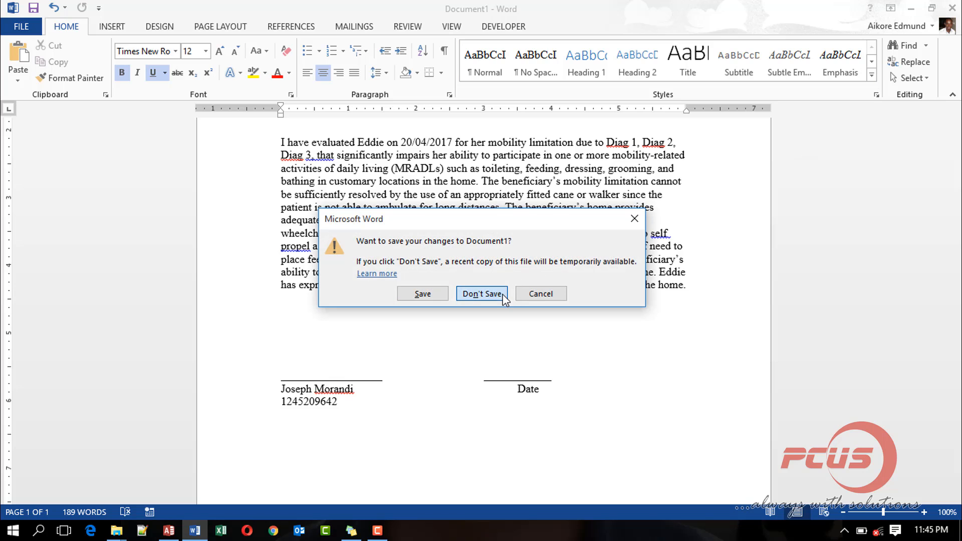
click(482, 293)
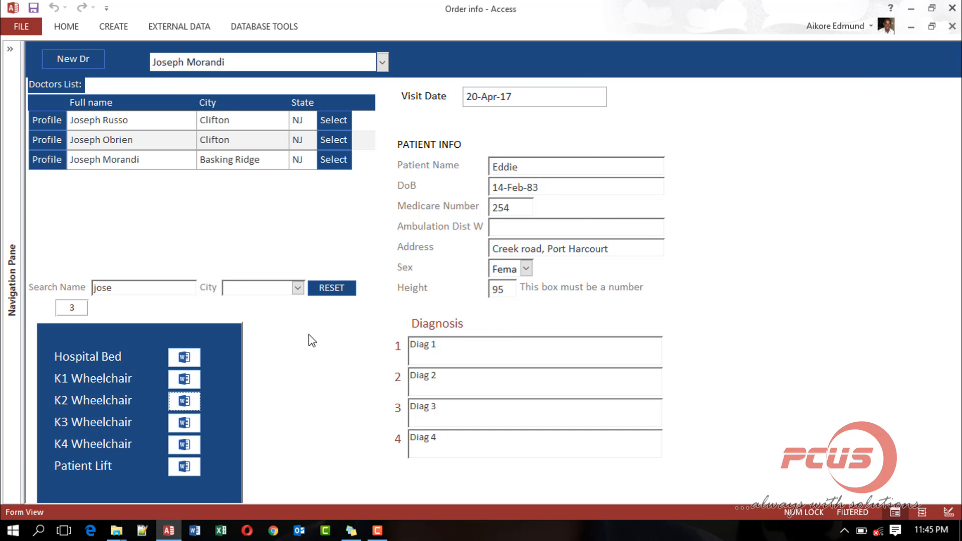
mouse_move(184, 445)
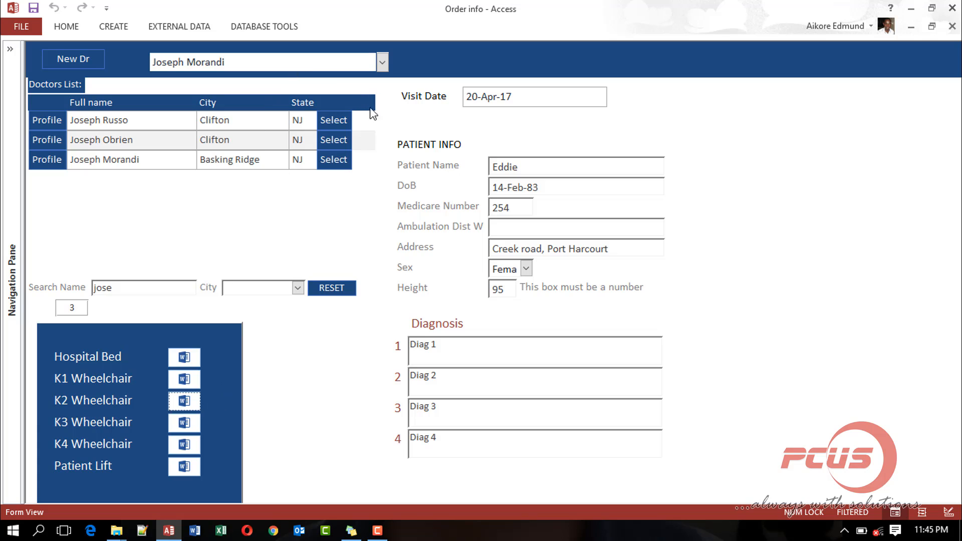
mouse_move(314, 197)
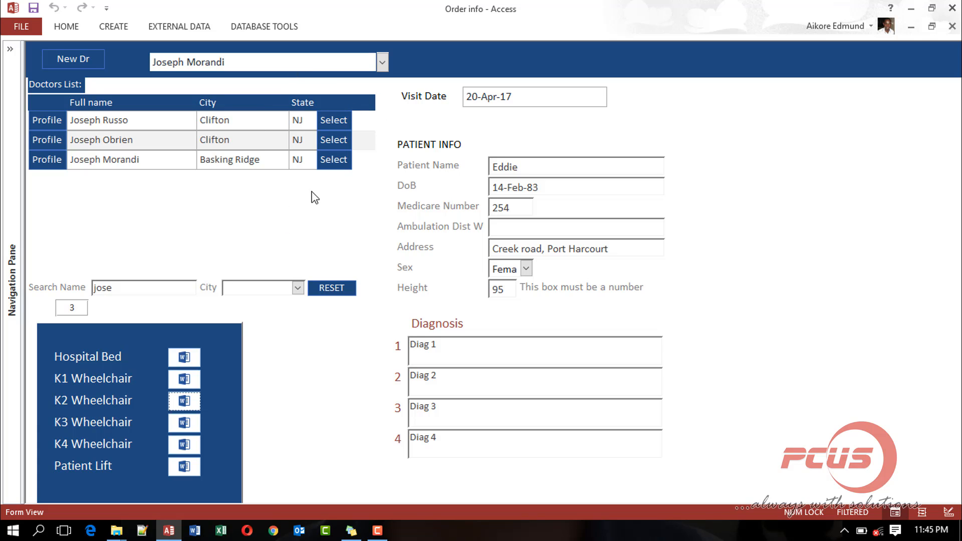
mouse_move(309, 313)
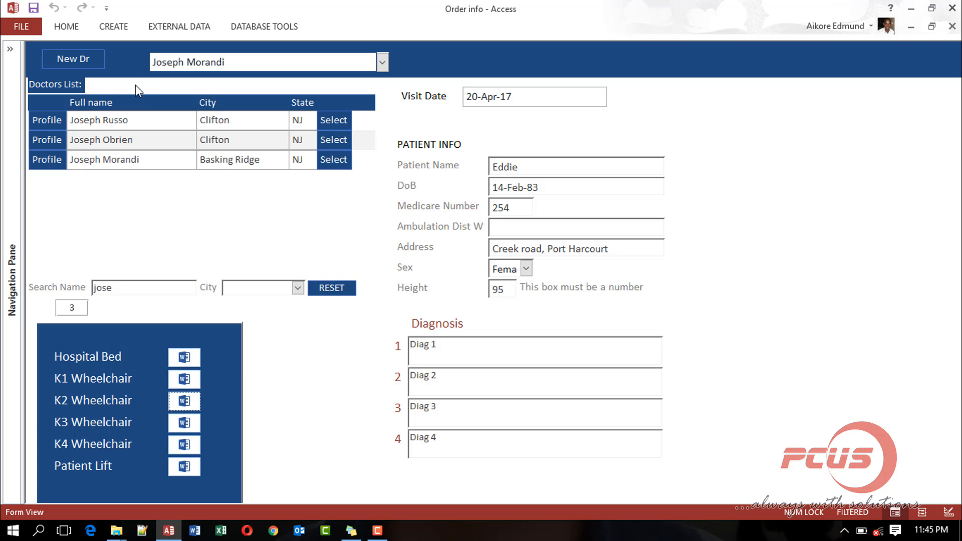
mouse_move(350, 256)
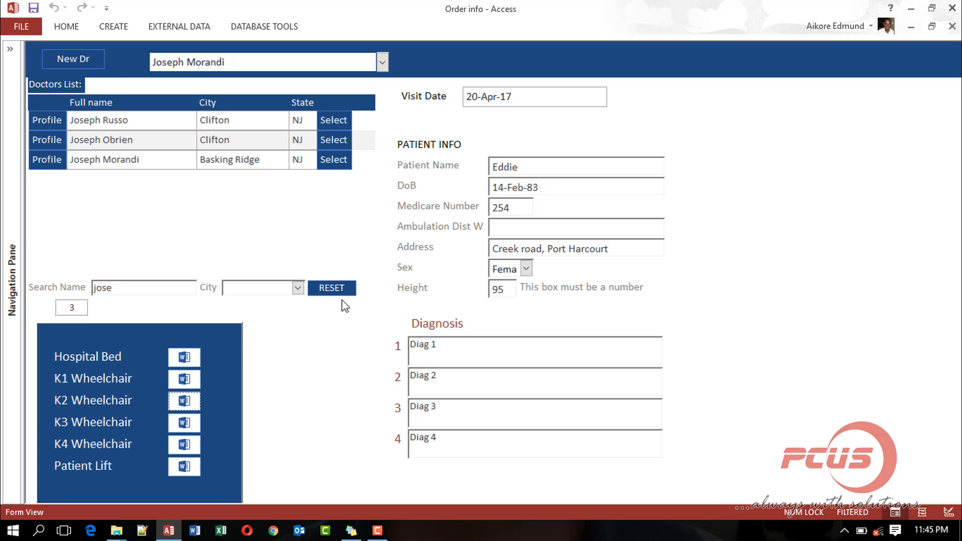
mouse_move(292, 311)
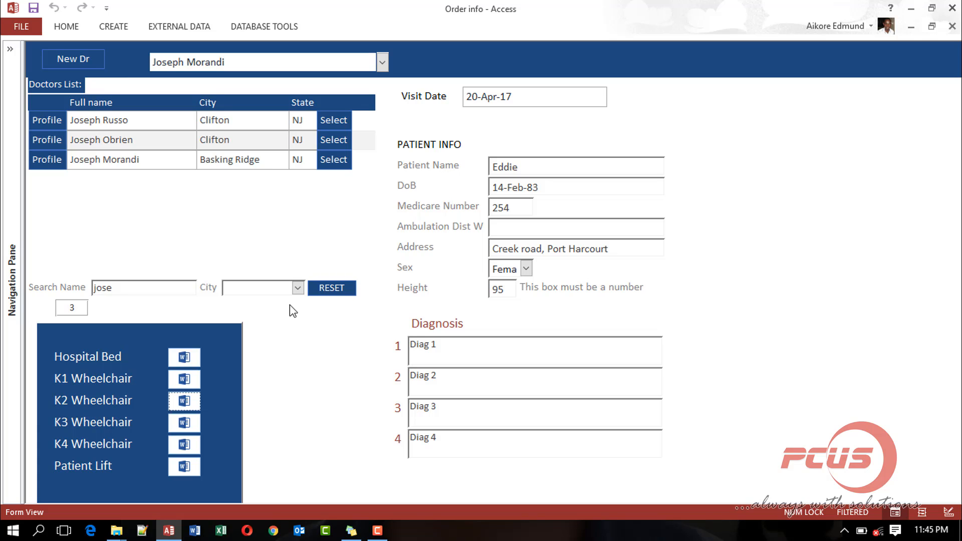